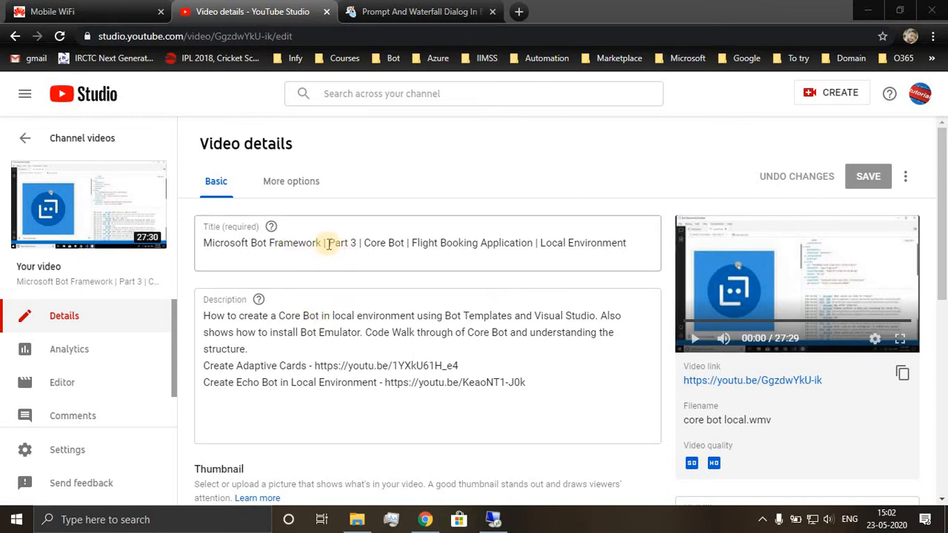
Switch to the C# Corner waterfall dialog article and scroll to the prompt dialog types table
{"action": "double_click", "coordinate": [338, 243]}
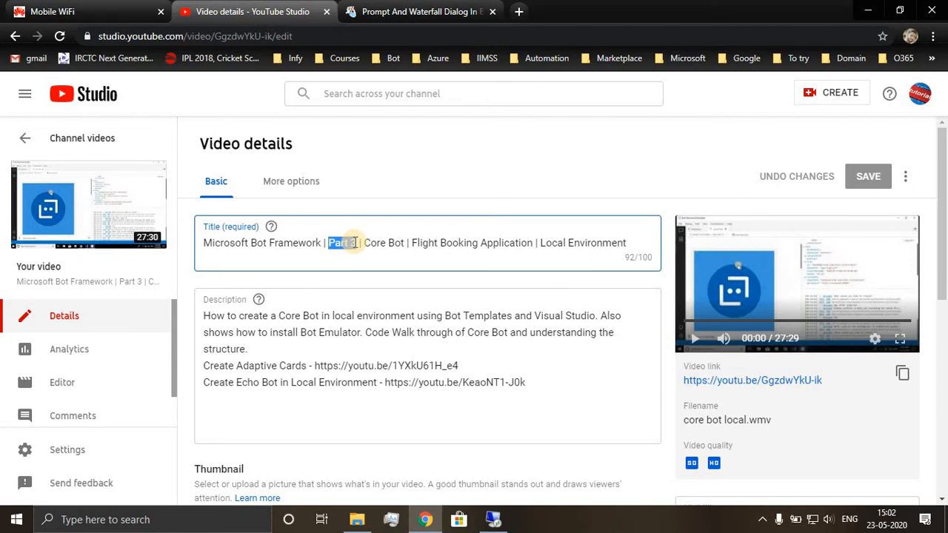
{"action": "left_click", "coordinate": [420, 11]}
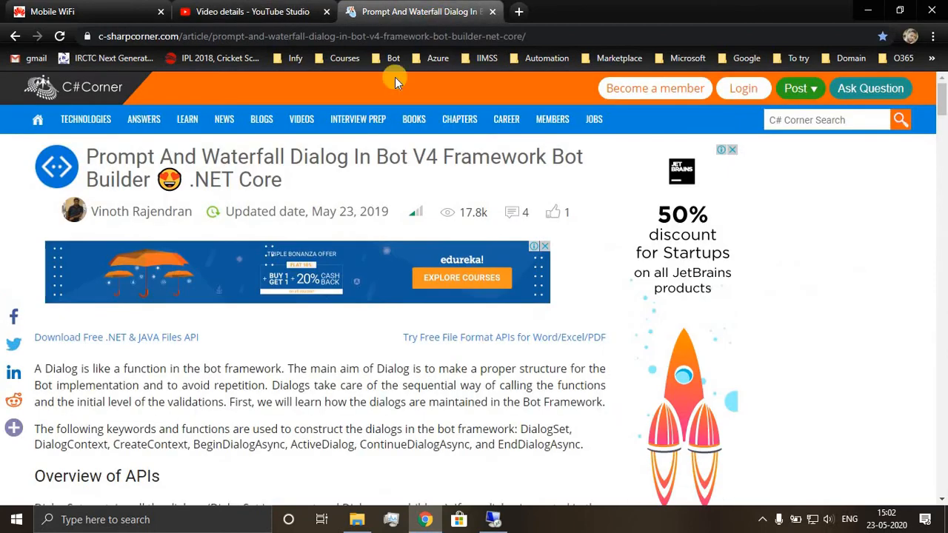
{"action": "scroll", "scroll_direction": "down", "scroll_amount": 3}
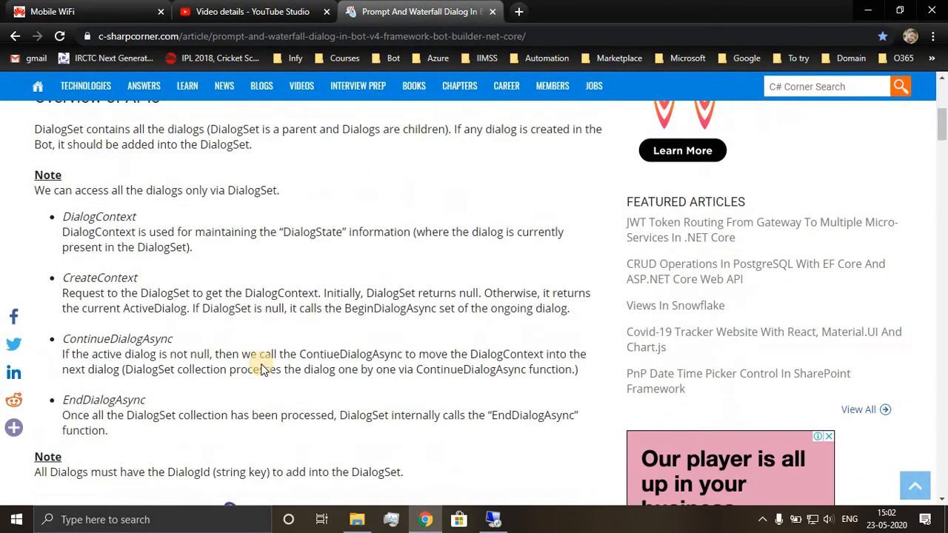
{"action": "scroll", "scroll_direction": "up", "scroll_amount": 3}
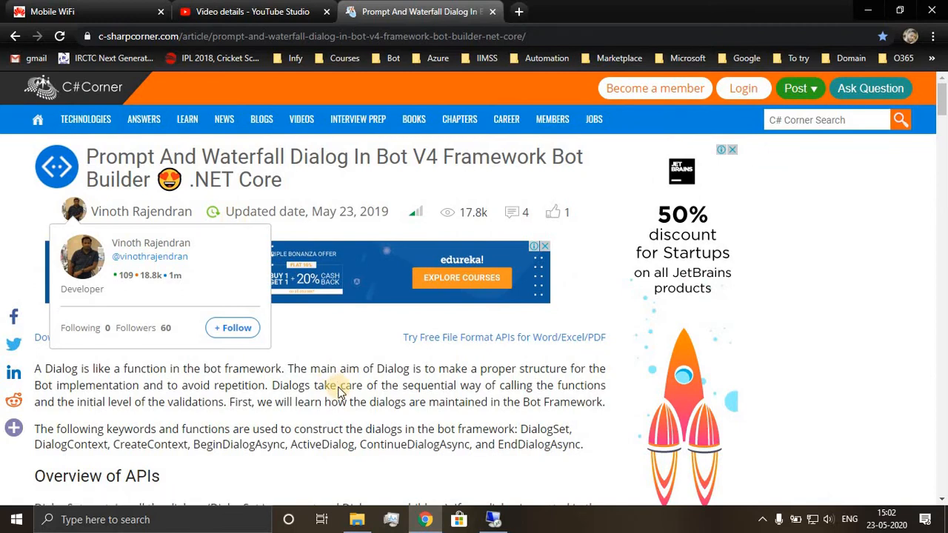
{"action": "scroll", "scroll_direction": "down", "scroll_amount": 3}
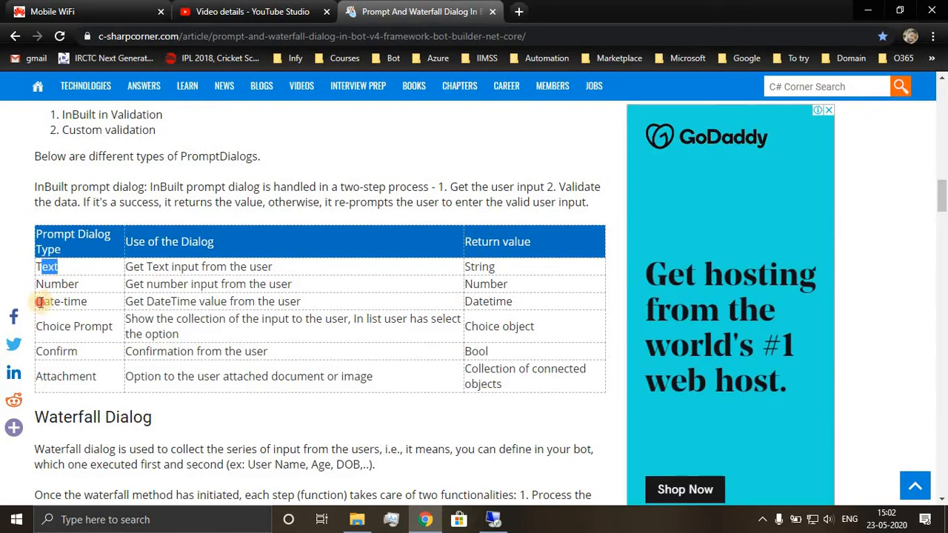
{"action": "double_click", "coordinate": [56, 351]}
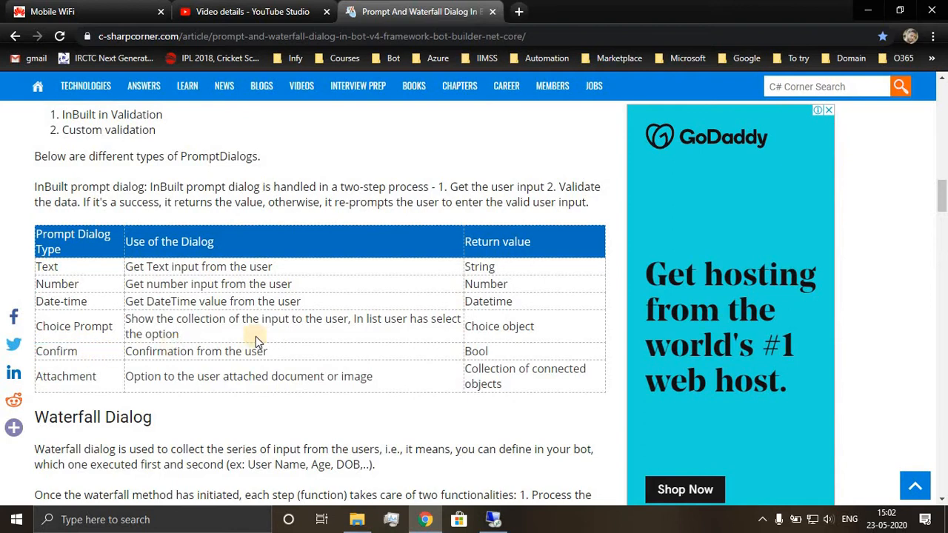
{"action": "mouse_move", "coordinate": [111, 284]}
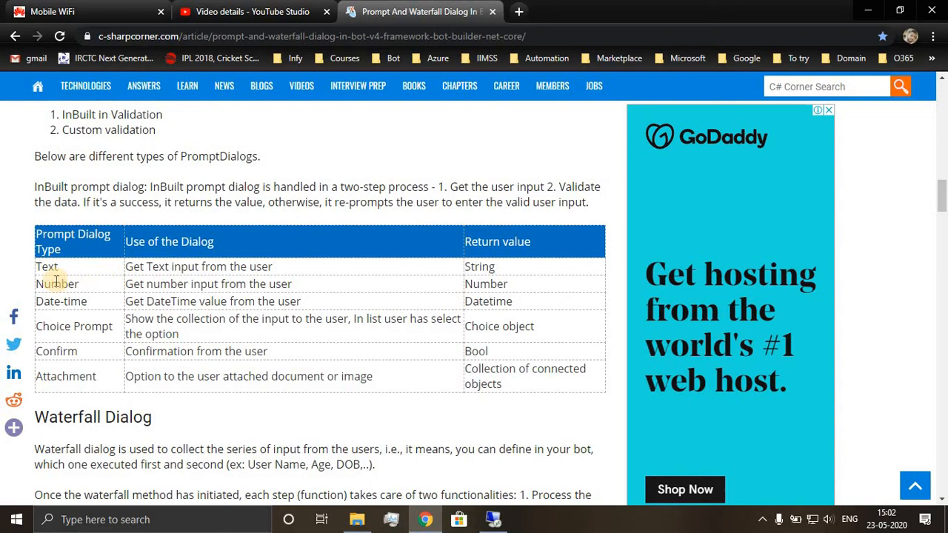
{"action": "double_click", "coordinate": [47, 267]}
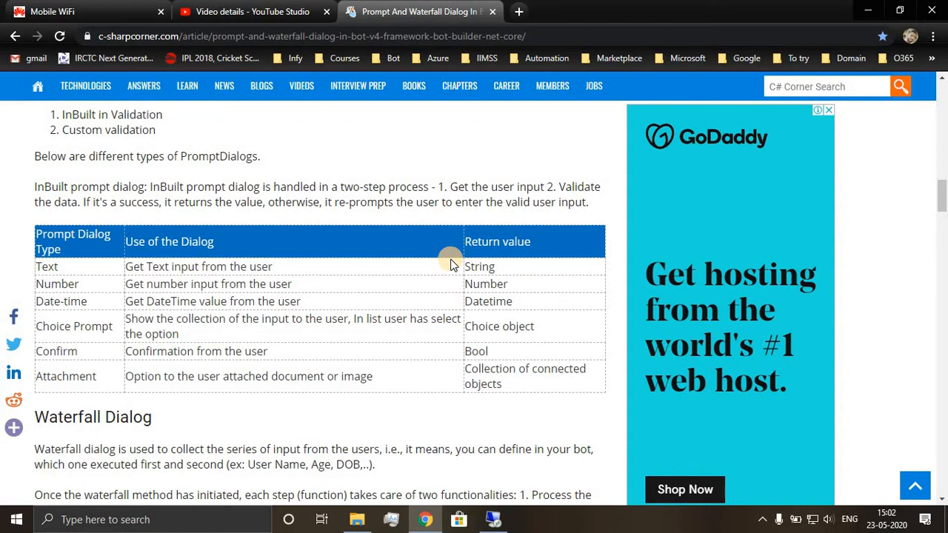
{"action": "double_click", "coordinate": [57, 283]}
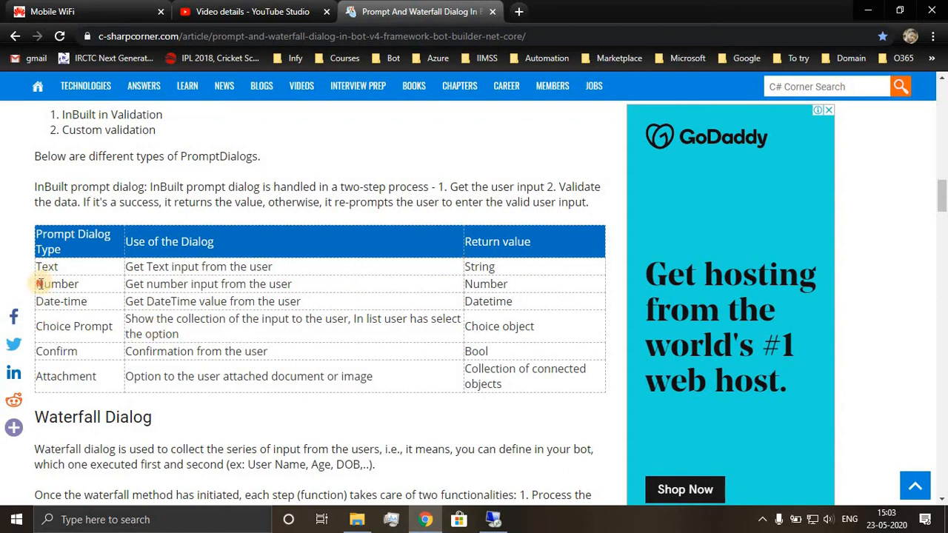
{"action": "mouse_move", "coordinate": [490, 284]}
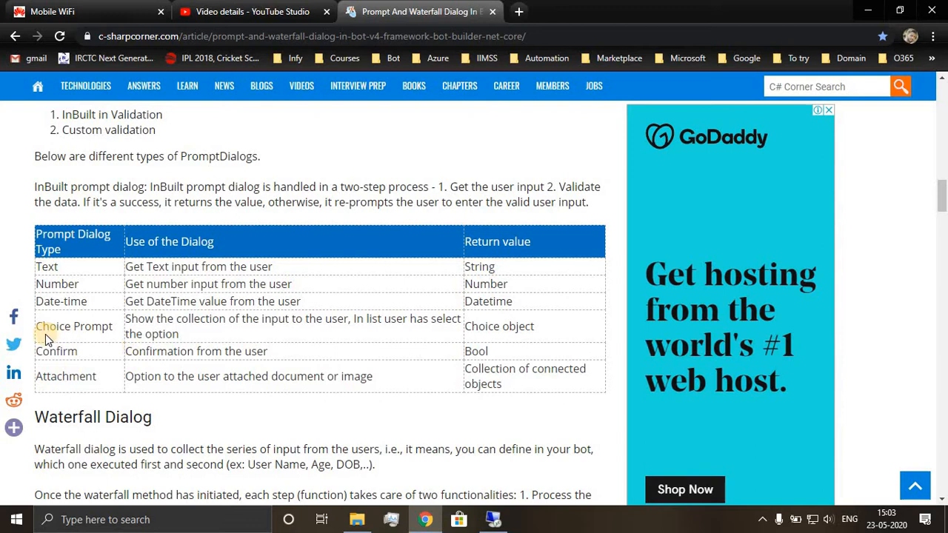
{"action": "double_click", "coordinate": [73, 326]}
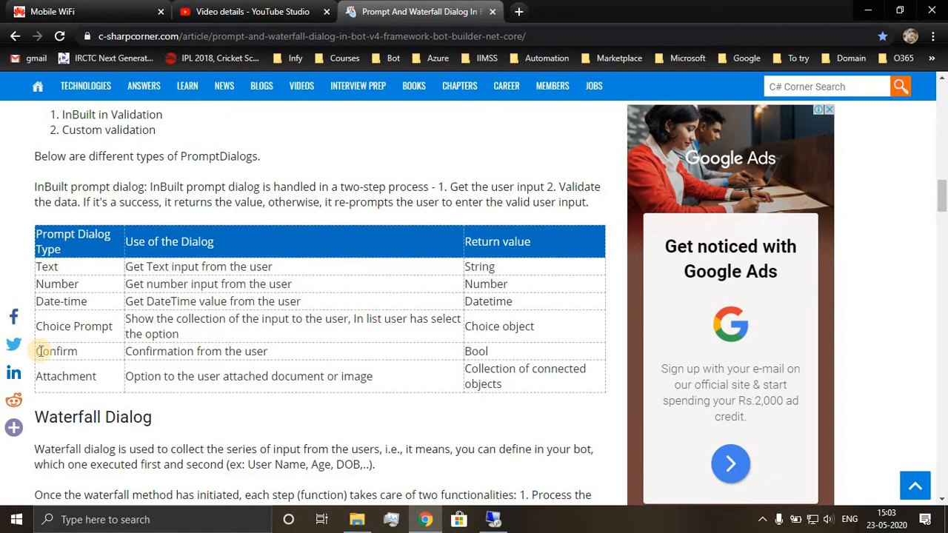
{"action": "mouse_move", "coordinate": [447, 338]}
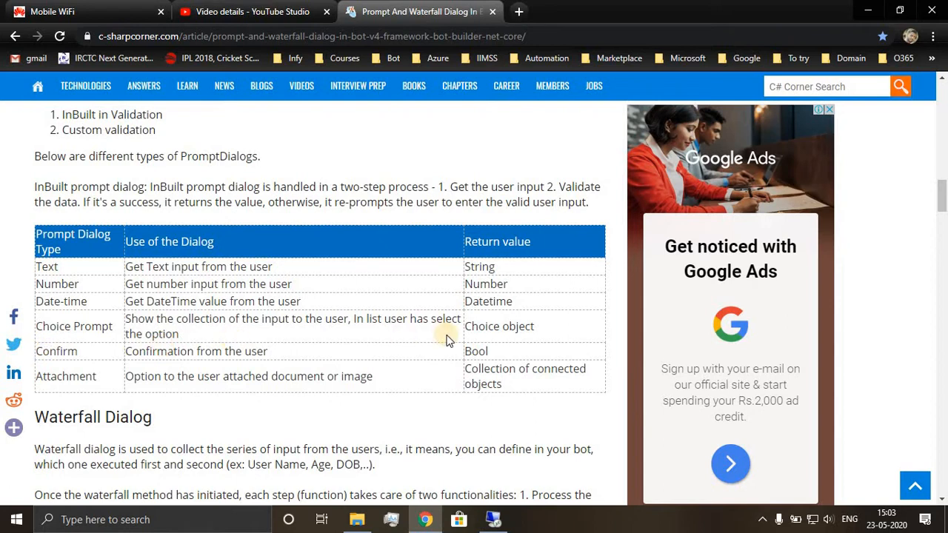
{"action": "double_click", "coordinate": [488, 302]}
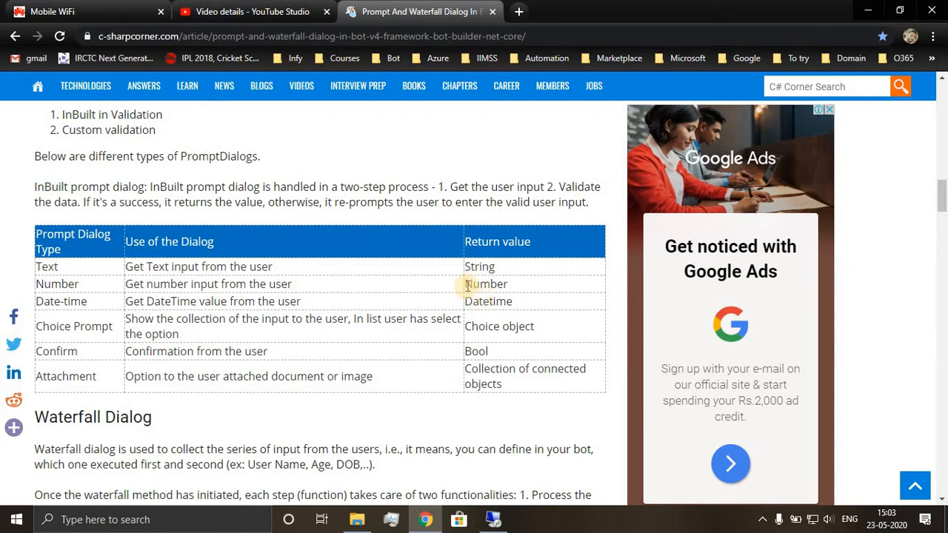
{"action": "double_click", "coordinate": [485, 284]}
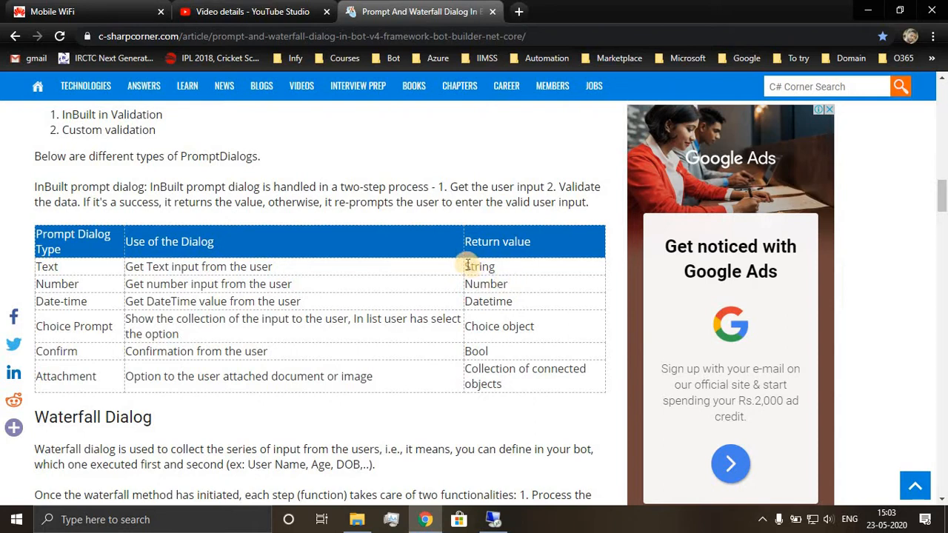
{"action": "double_click", "coordinate": [479, 266]}
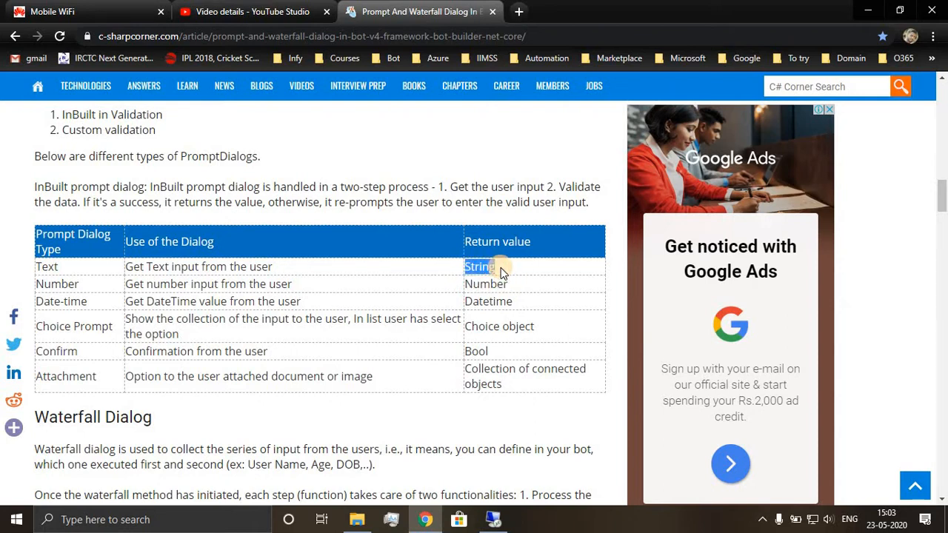
Scroll past the Waterfall Dialog section to the hand-drawn waterfall and prompt flow diagram
{"action": "scroll", "scroll_direction": "down", "scroll_amount": 3}
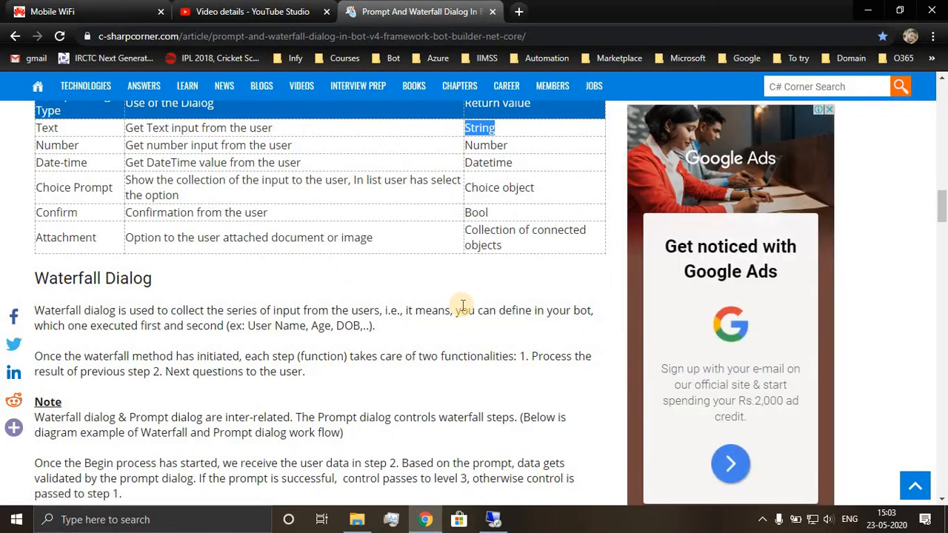
{"action": "scroll", "scroll_direction": "down", "scroll_amount": 3}
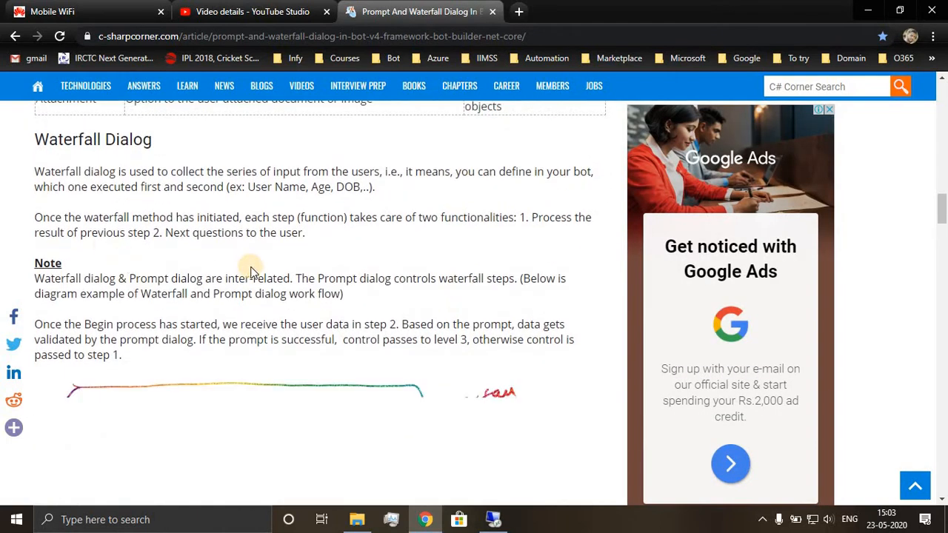
{"action": "scroll", "scroll_direction": "down", "scroll_amount": 3}
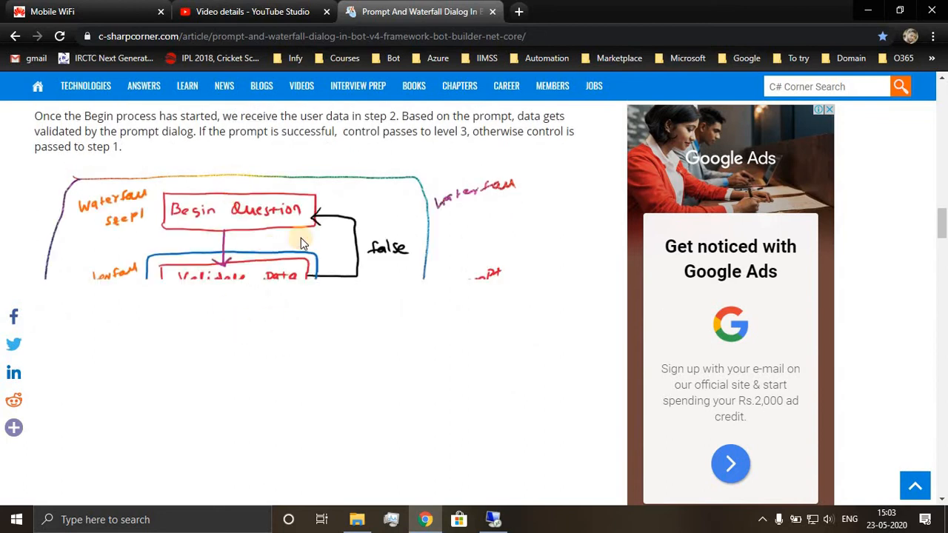
{"action": "scroll", "scroll_direction": "down", "scroll_amount": 3}
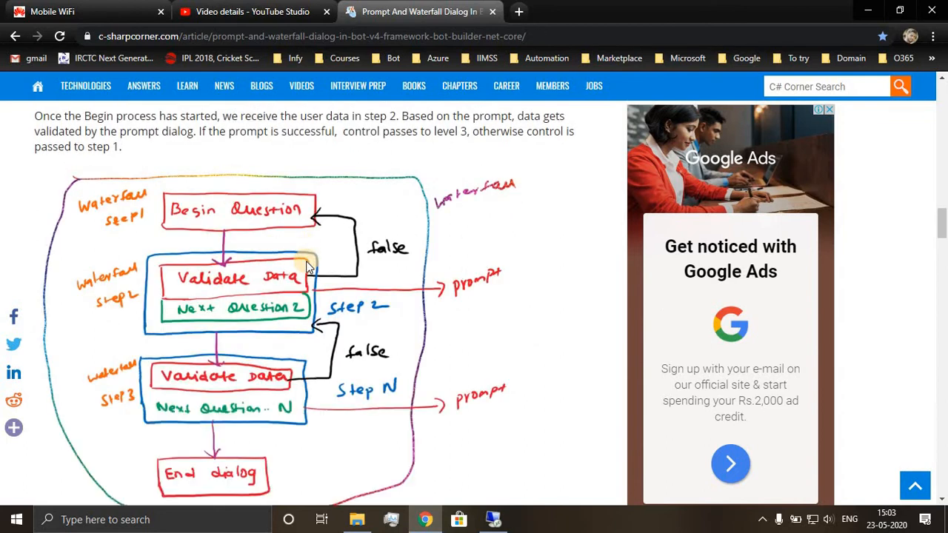
{"action": "scroll", "scroll_direction": "down", "scroll_amount": 3}
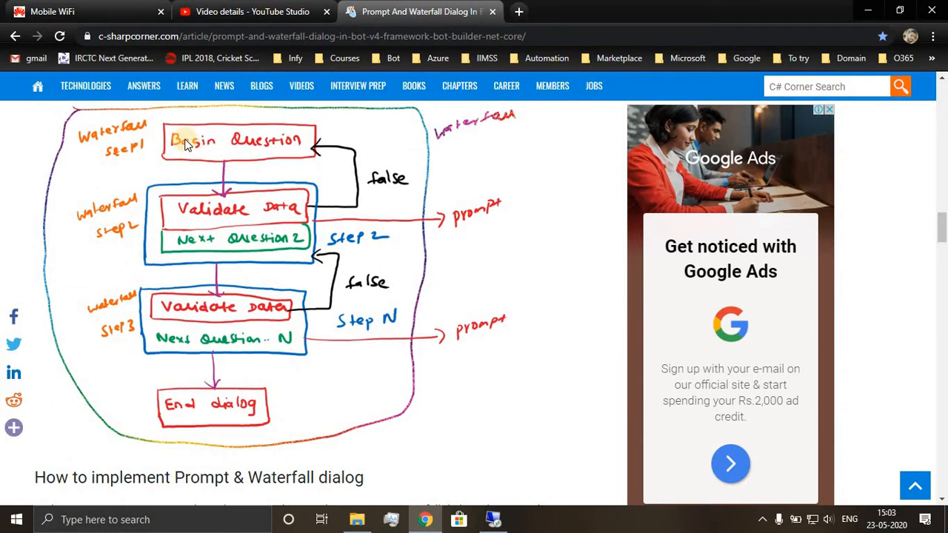
{"action": "mouse_move", "coordinate": [270, 148]}
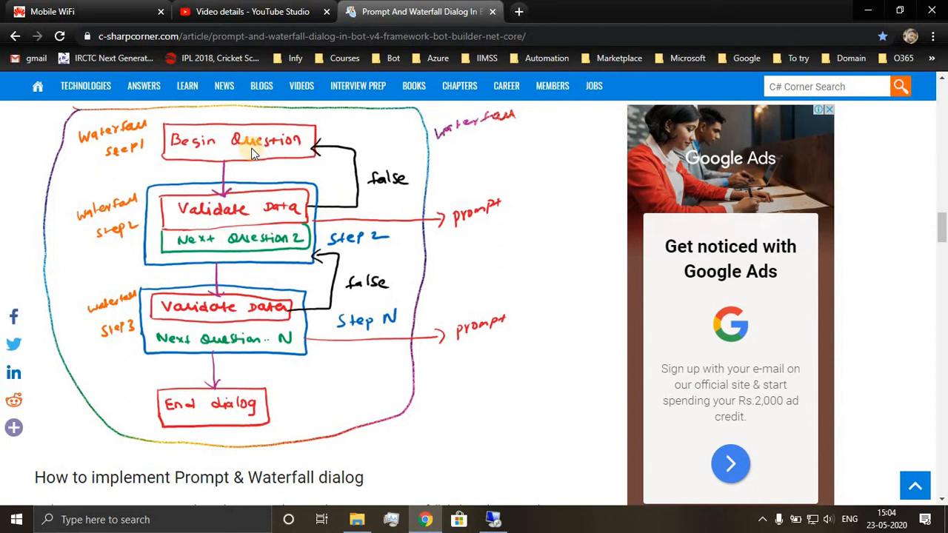
{"action": "mouse_move", "coordinate": [267, 149]}
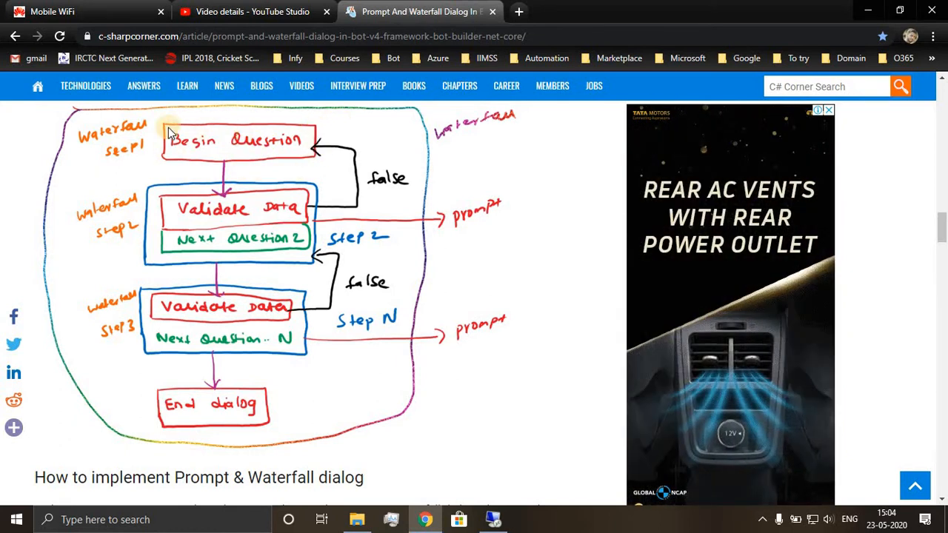
{"action": "mouse_move", "coordinate": [289, 173]}
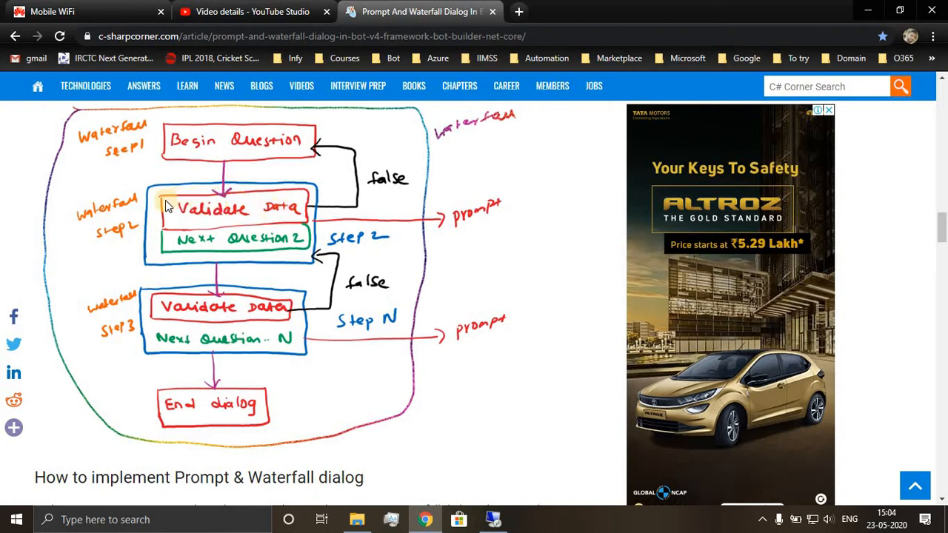
{"action": "mouse_move", "coordinate": [181, 192]}
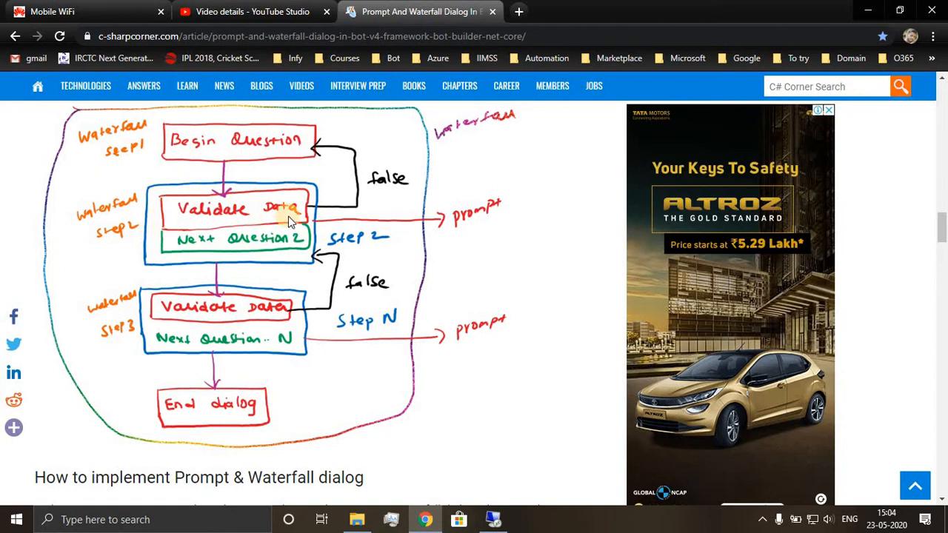
{"action": "mouse_move", "coordinate": [309, 246]}
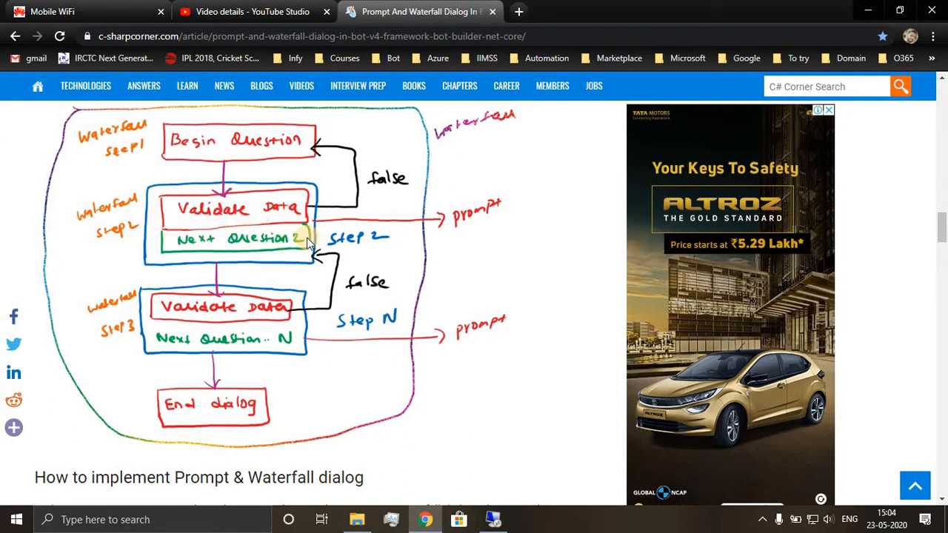
{"action": "mouse_move", "coordinate": [207, 273]}
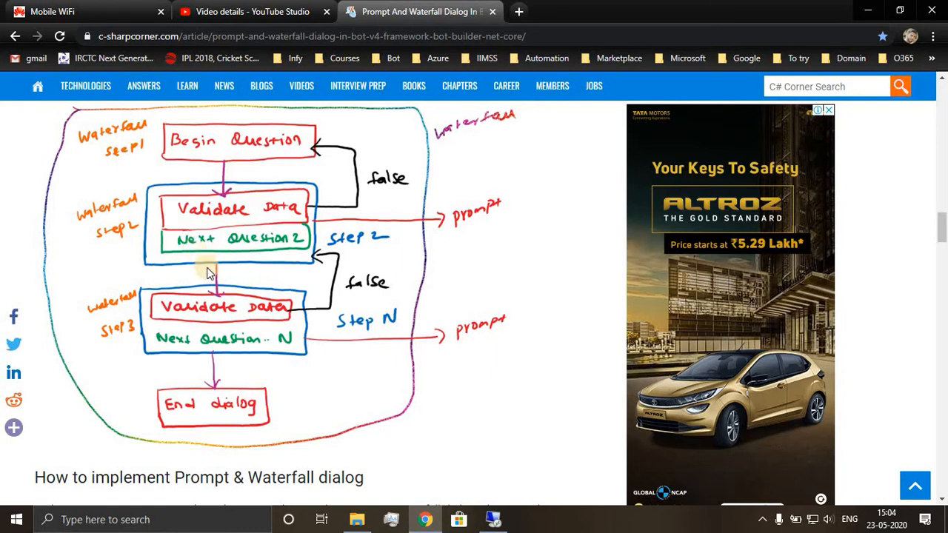
{"action": "mouse_move", "coordinate": [213, 300]}
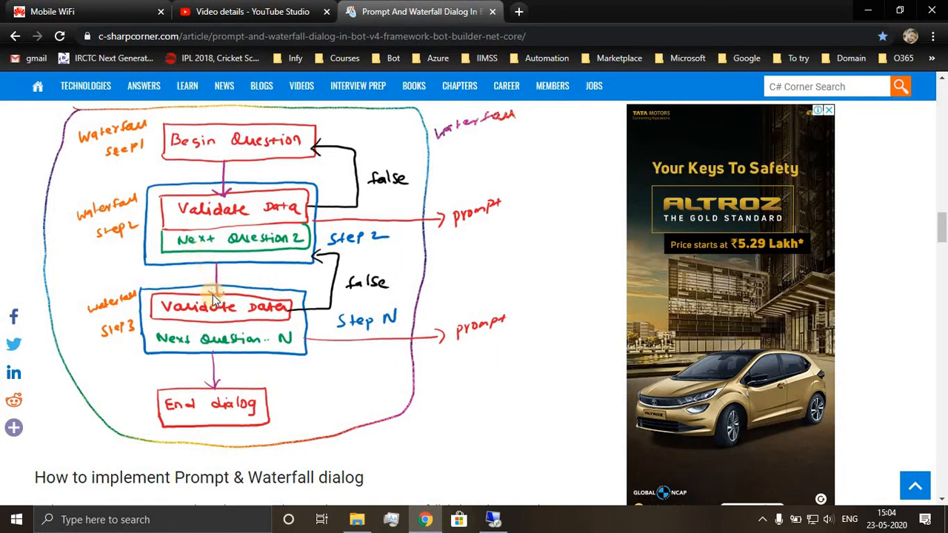
{"action": "mouse_move", "coordinate": [215, 249]}
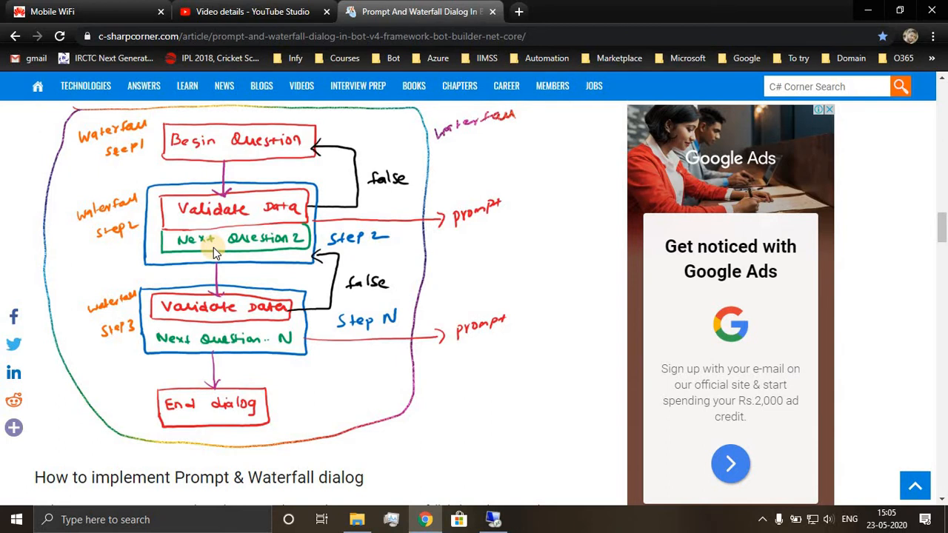
{"action": "mouse_move", "coordinate": [360, 244]}
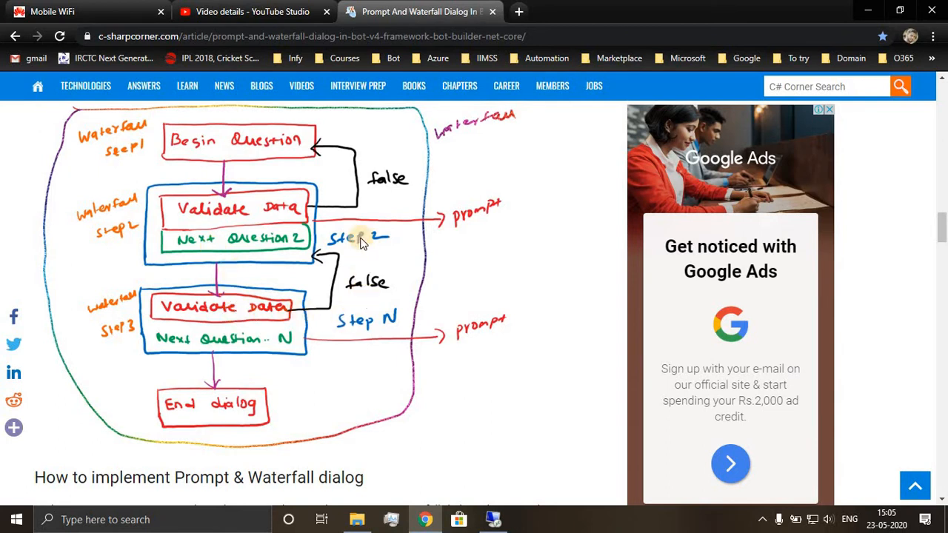
{"action": "mouse_move", "coordinate": [256, 251]}
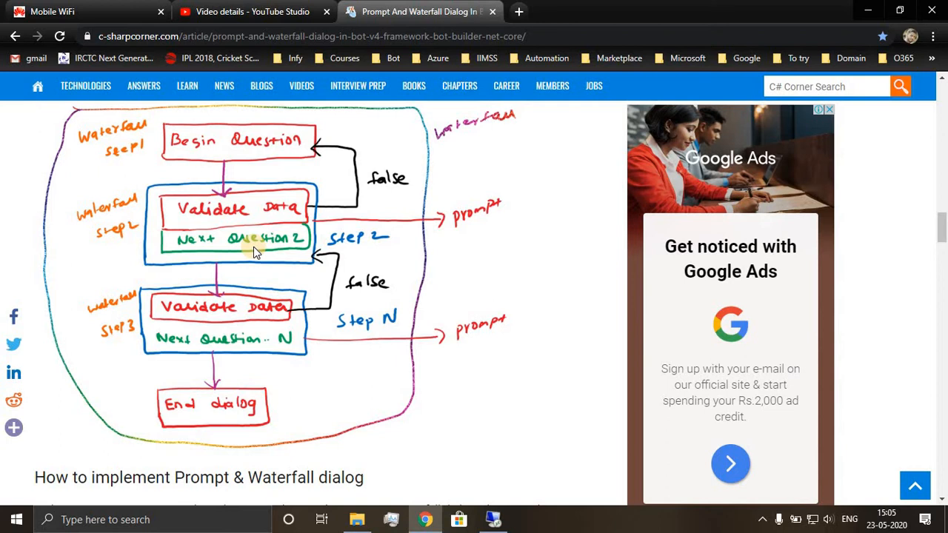
{"action": "mouse_move", "coordinate": [247, 306]}
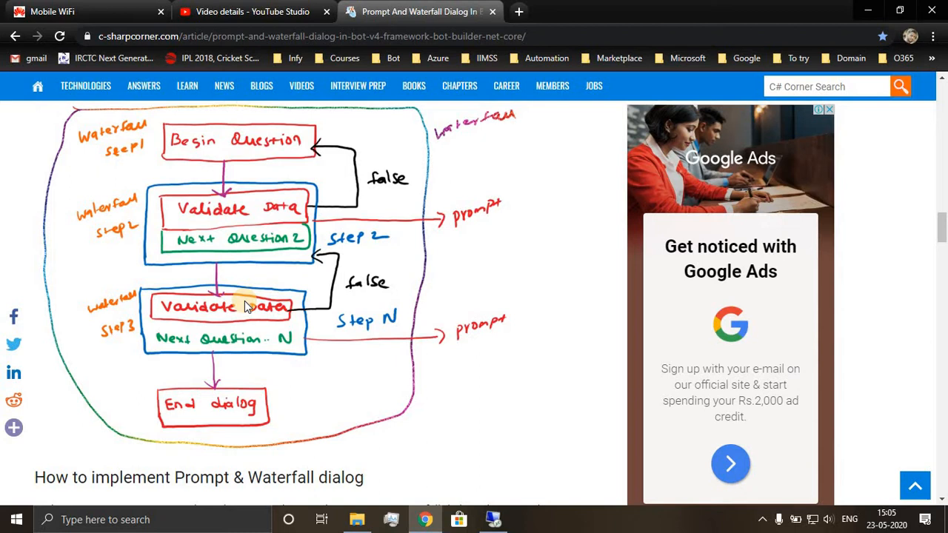
{"action": "mouse_move", "coordinate": [248, 356]}
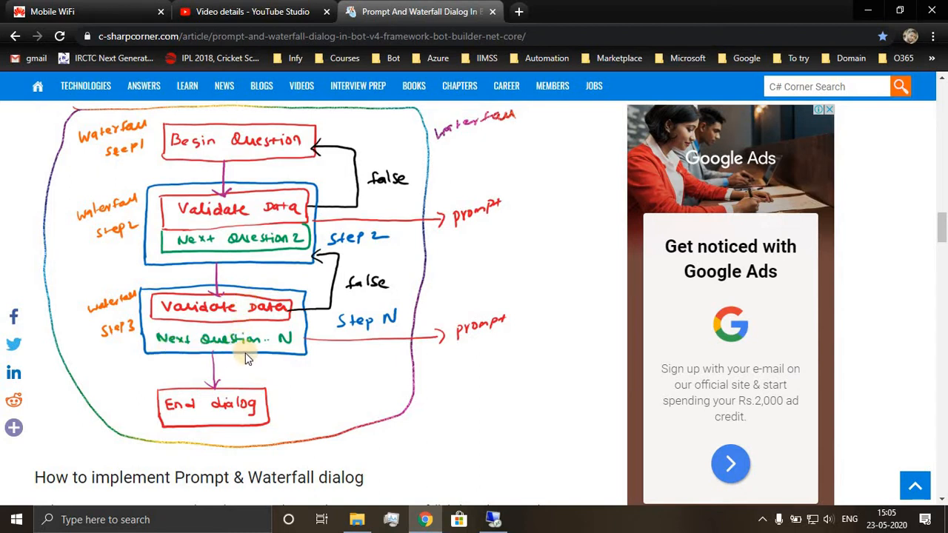
{"action": "mouse_move", "coordinate": [200, 408]}
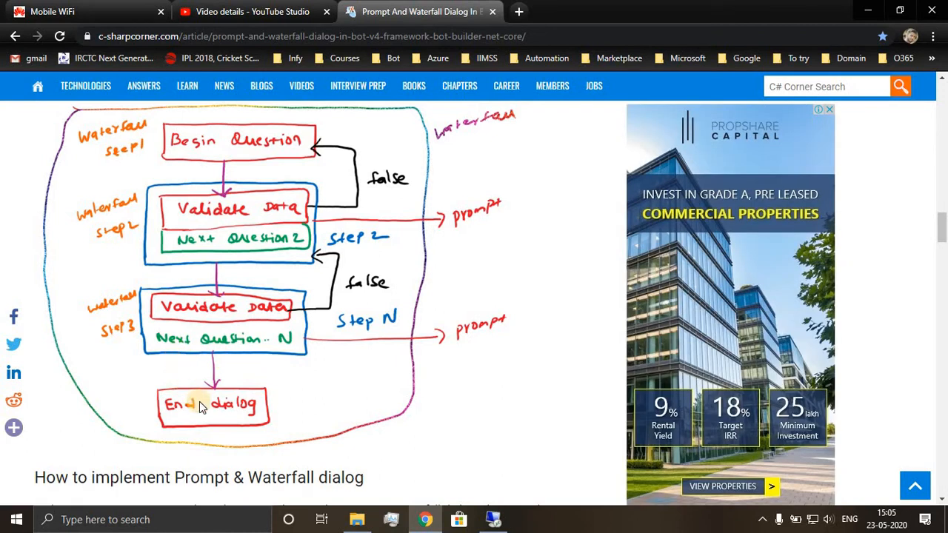
{"action": "mouse_move", "coordinate": [307, 407]}
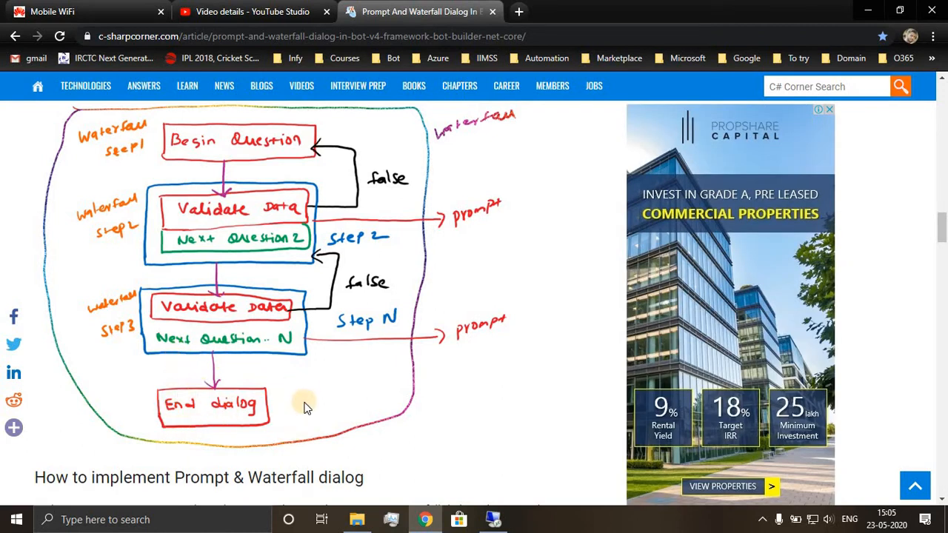
Scroll the sample code to UserNameAsync and highlight its name prompt message
{"action": "scroll", "scroll_direction": "down", "scroll_amount": 3}
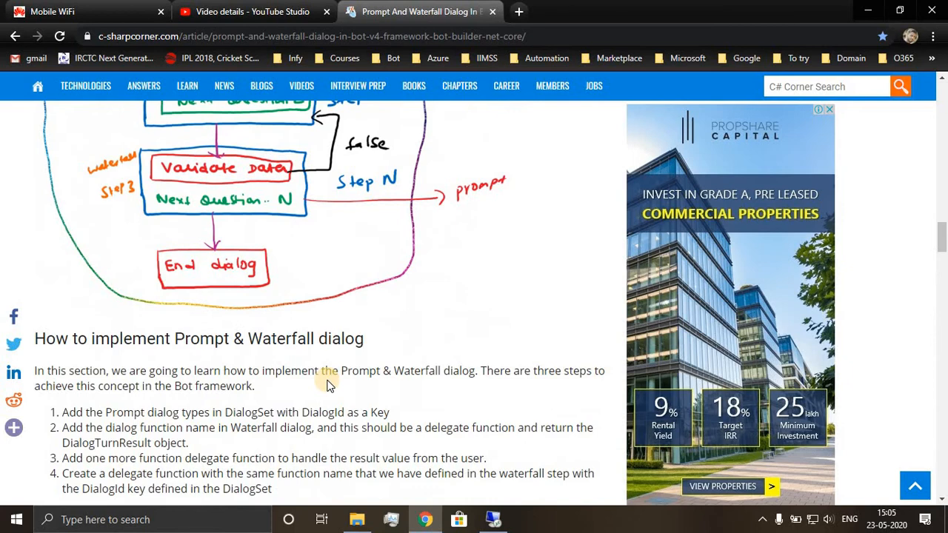
{"action": "scroll", "scroll_direction": "down", "scroll_amount": 3}
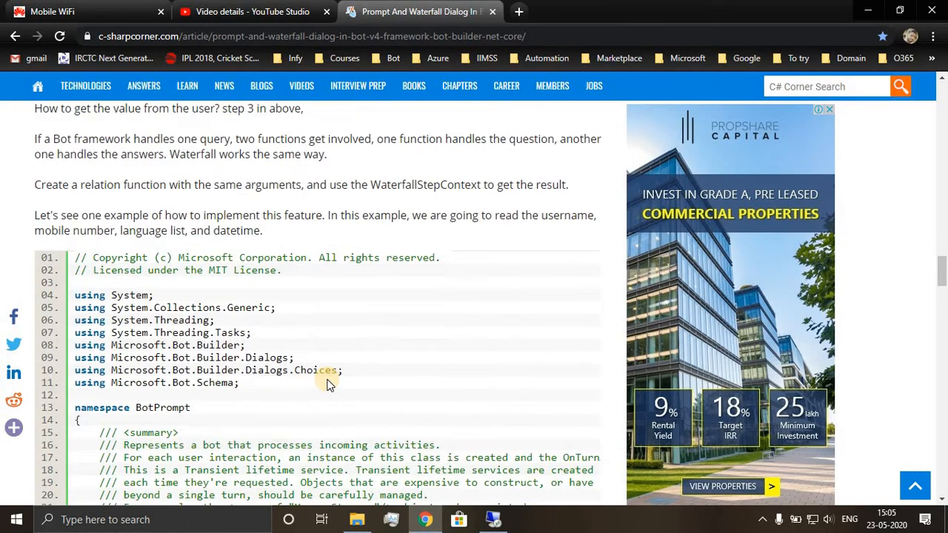
{"action": "scroll", "scroll_direction": "down", "scroll_amount": 3}
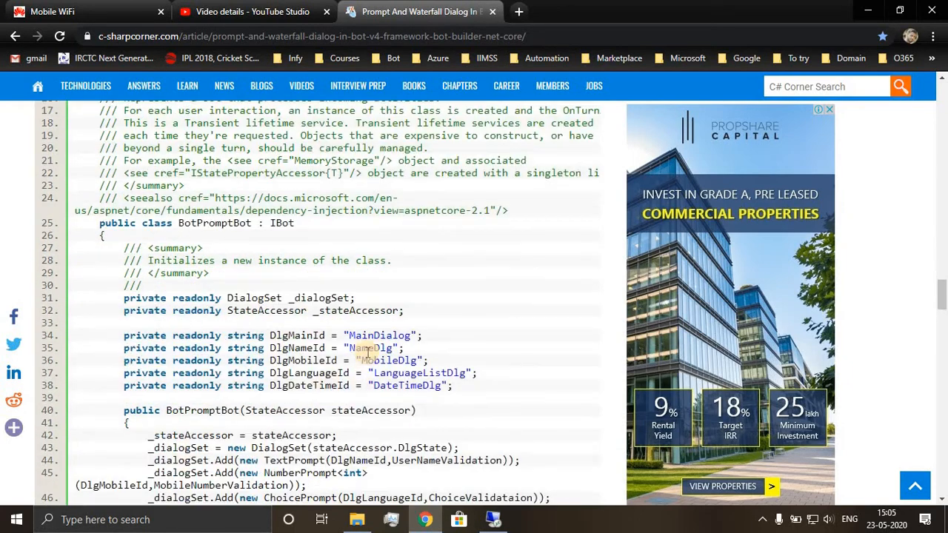
{"action": "scroll", "scroll_direction": "down", "scroll_amount": 3}
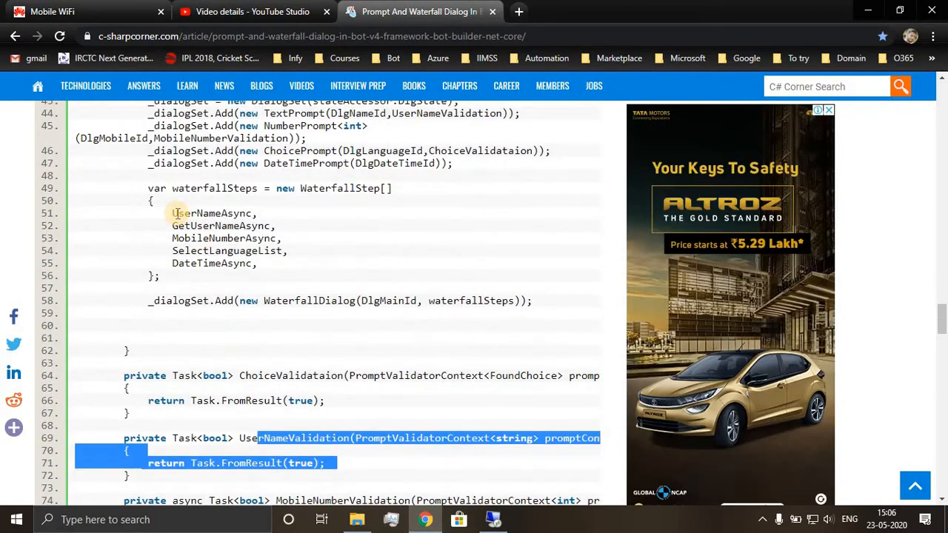
{"action": "scroll", "scroll_direction": "down", "scroll_amount": 3}
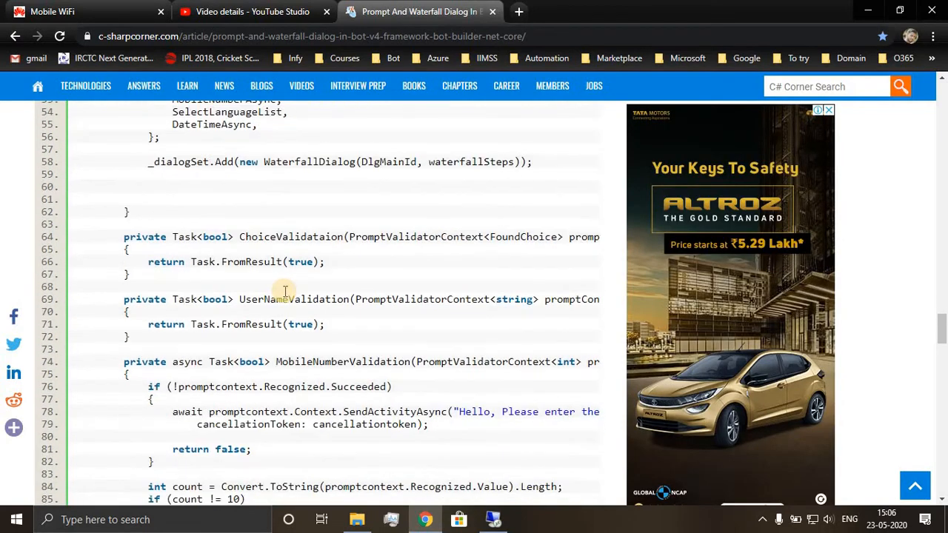
{"action": "scroll", "scroll_direction": "down", "scroll_amount": 3}
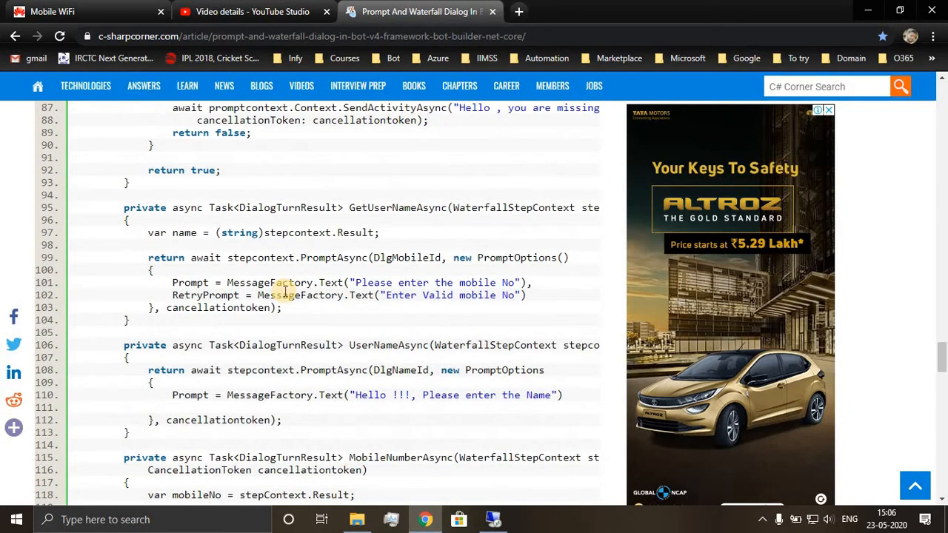
{"action": "scroll", "scroll_direction": "down", "scroll_amount": 3}
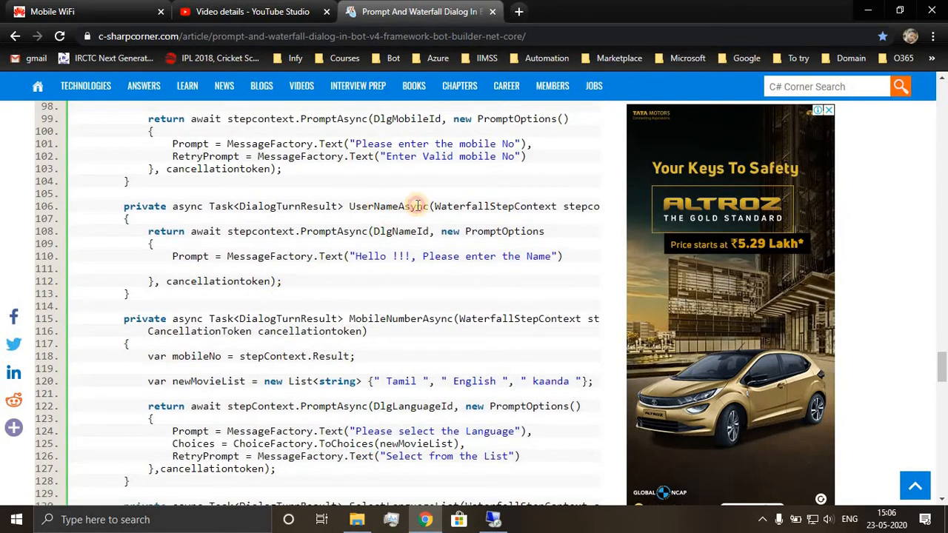
{"action": "double_click", "coordinate": [391, 206]}
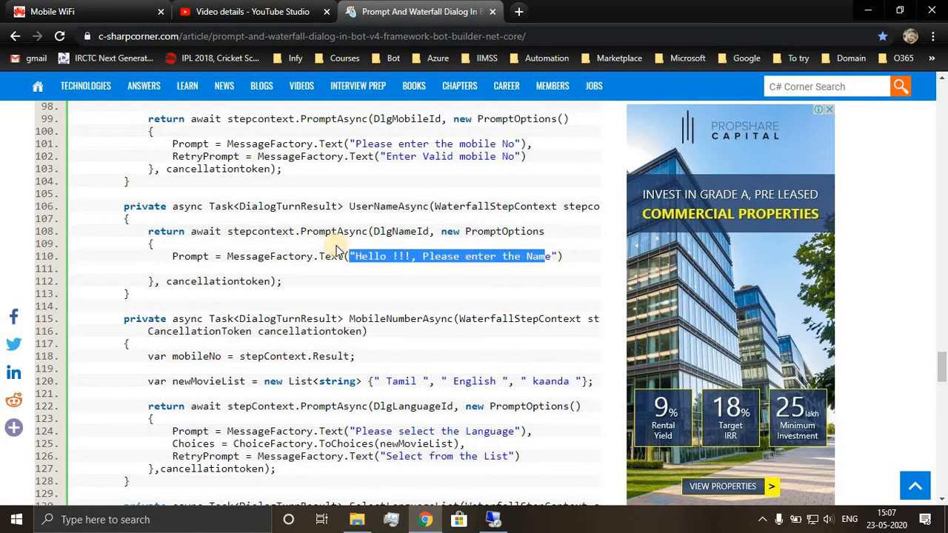
{"action": "mouse_move", "coordinate": [349, 231]}
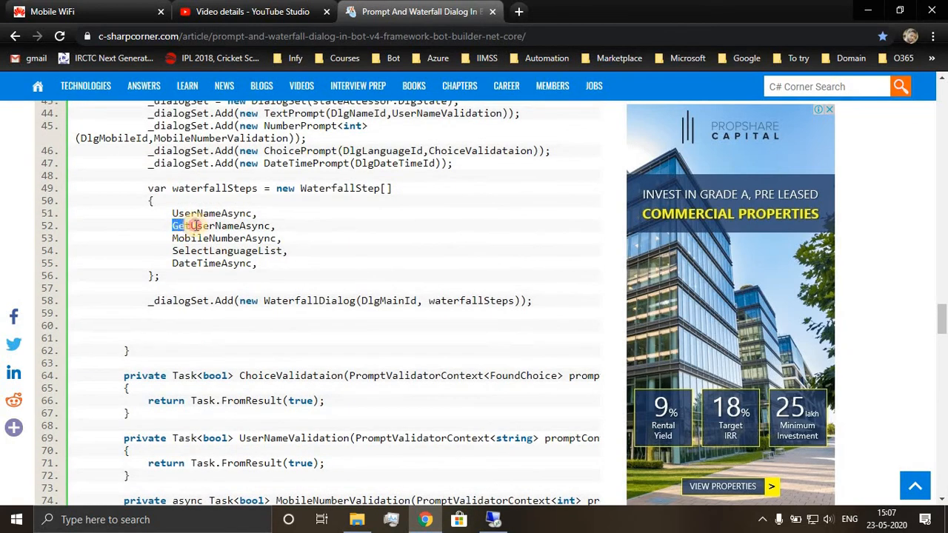
Scroll through the validation code and highlight the mobile number prompt text
{"action": "scroll", "scroll_direction": "down", "scroll_amount": 3}
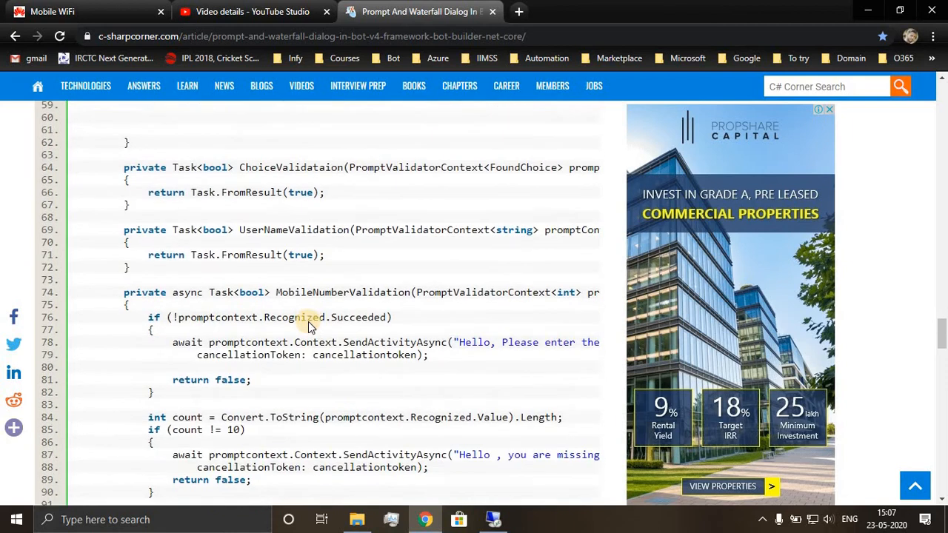
{"action": "scroll", "scroll_direction": "down", "scroll_amount": 3}
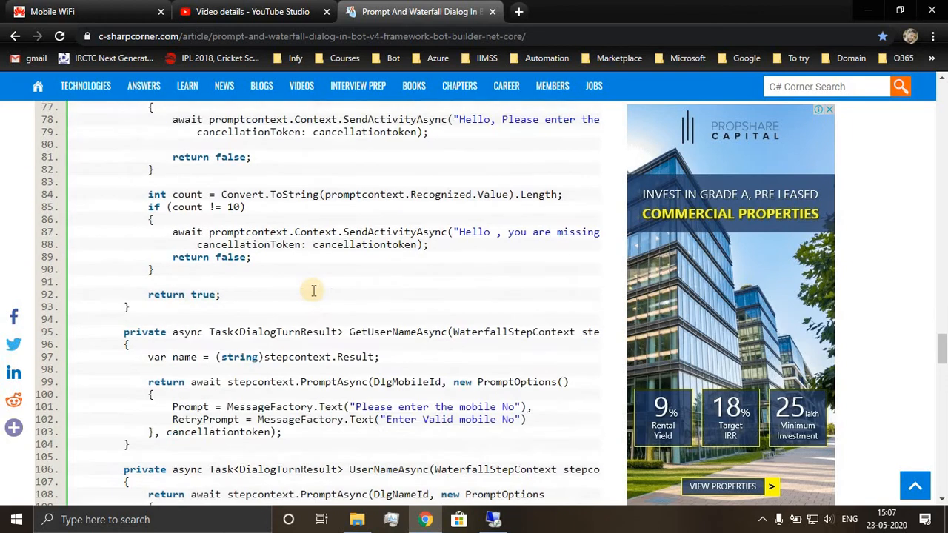
{"action": "scroll", "scroll_direction": "down", "scroll_amount": 3}
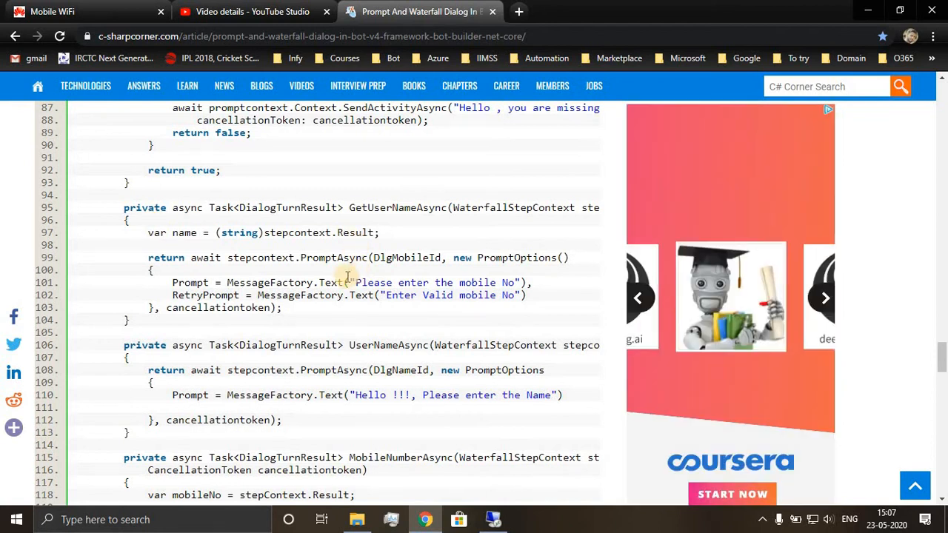
{"action": "double_click", "coordinate": [433, 283]}
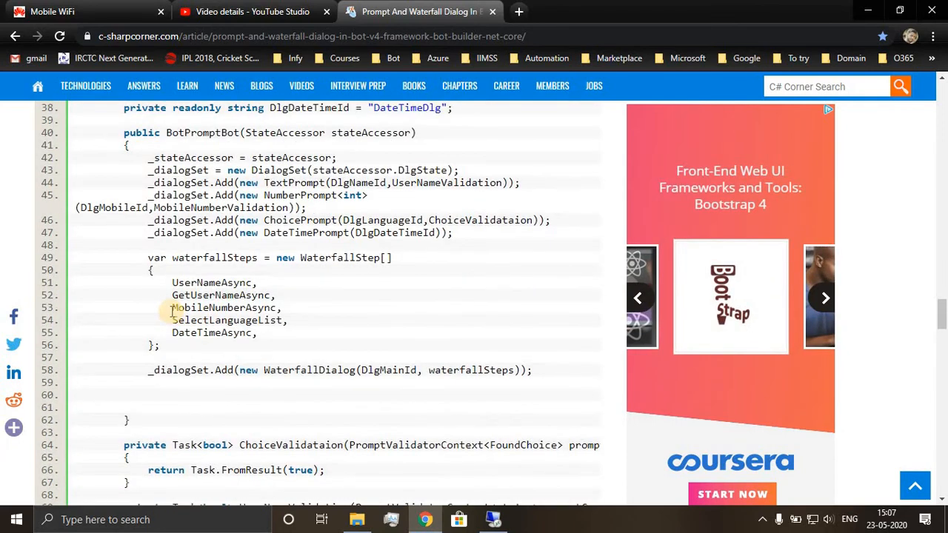
{"action": "double_click", "coordinate": [224, 307]}
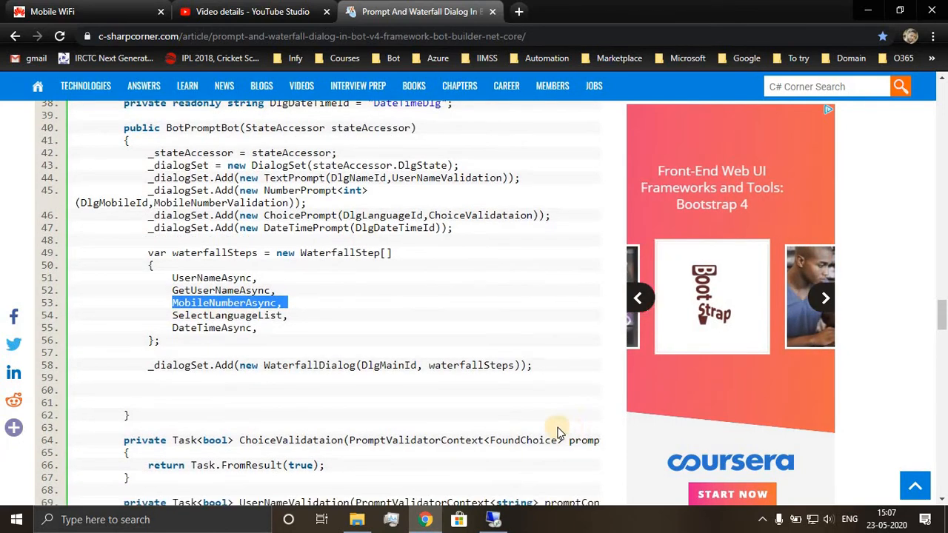
{"action": "scroll", "scroll_direction": "down", "scroll_amount": 3}
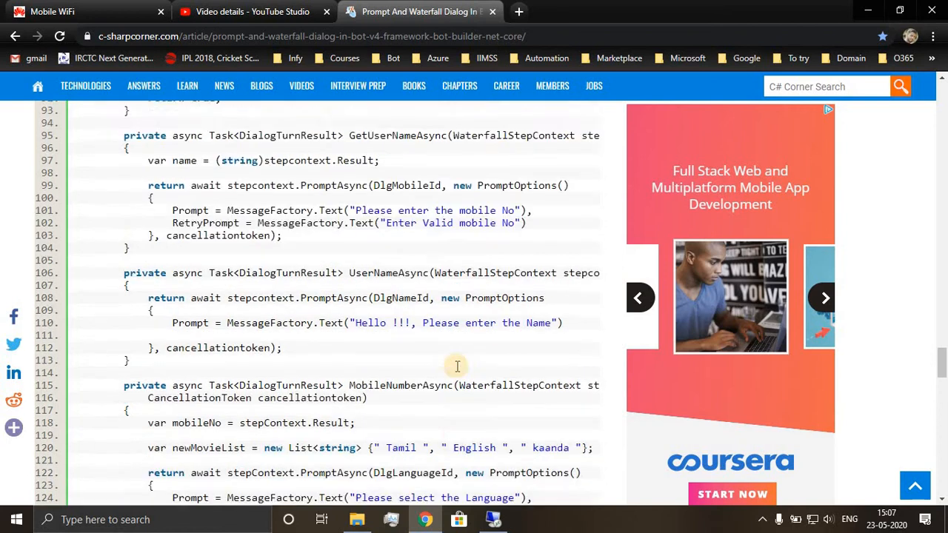
{"action": "scroll", "scroll_direction": "down", "scroll_amount": 3}
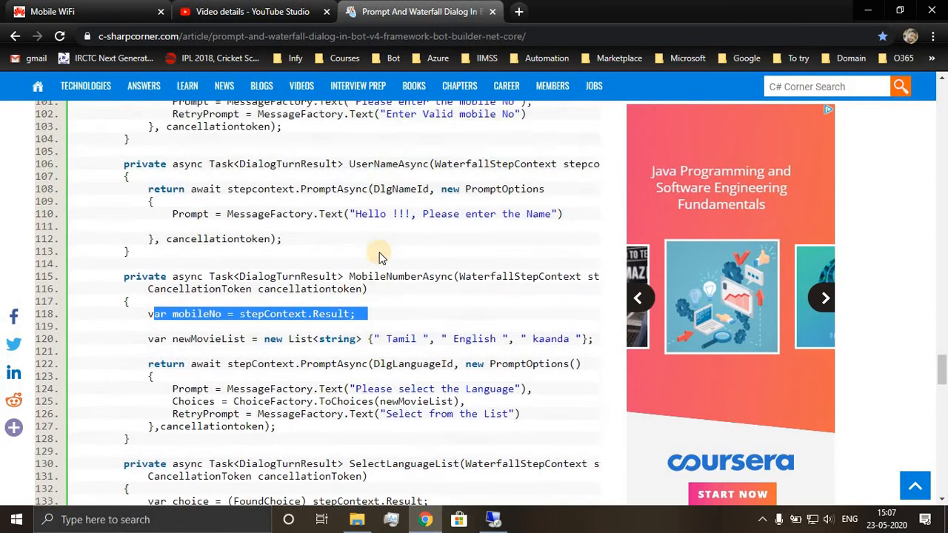
{"action": "scroll", "scroll_direction": "down", "scroll_amount": 3}
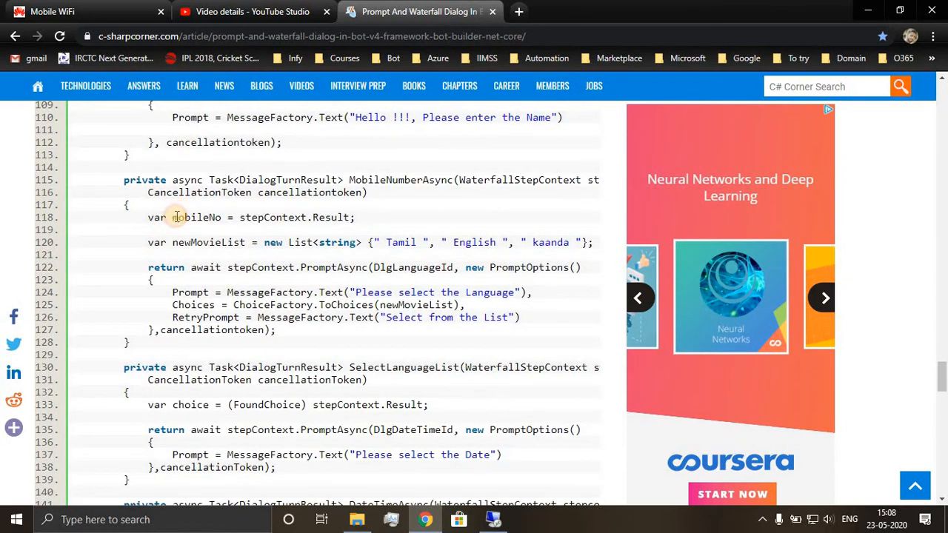
{"action": "double_click", "coordinate": [196, 217]}
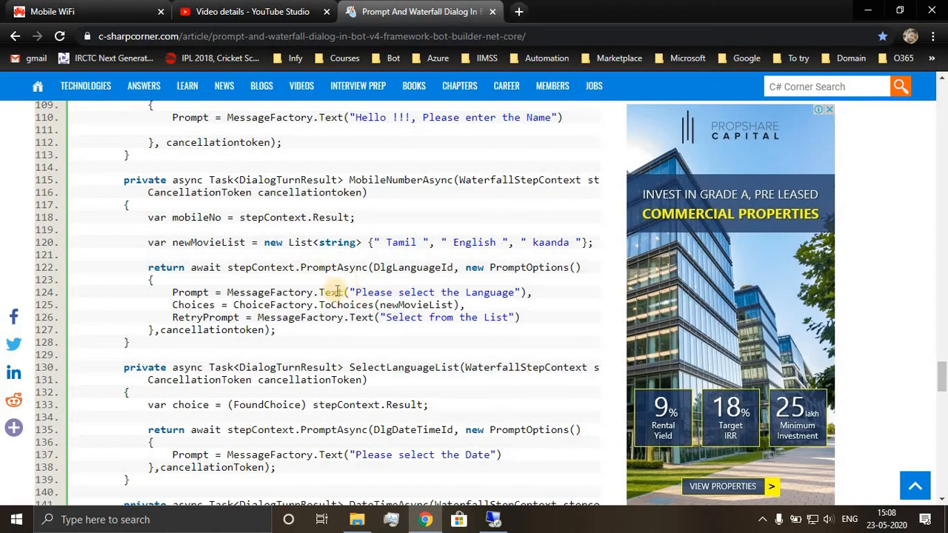
{"action": "left_click_drag", "start_coordinate": [342, 292], "coordinate": [480, 317]}
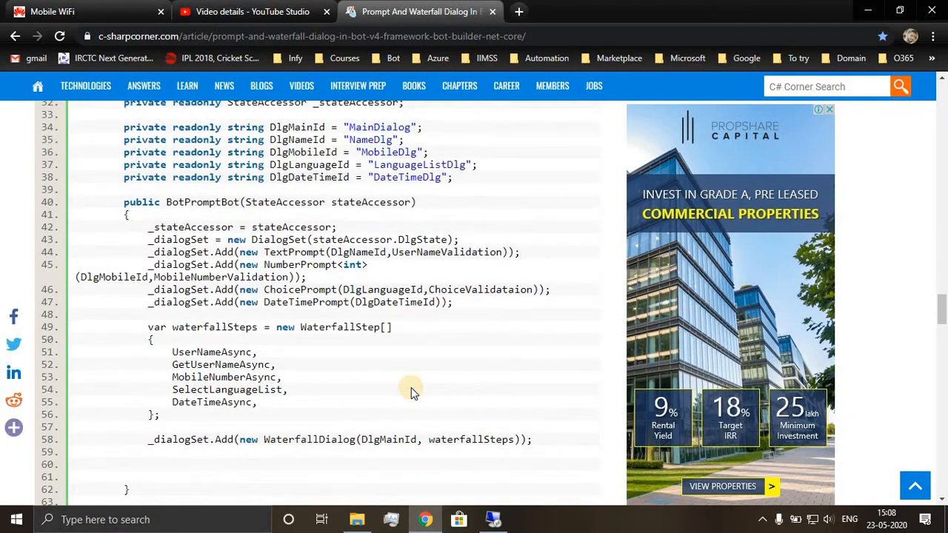
{"action": "double_click", "coordinate": [181, 389]}
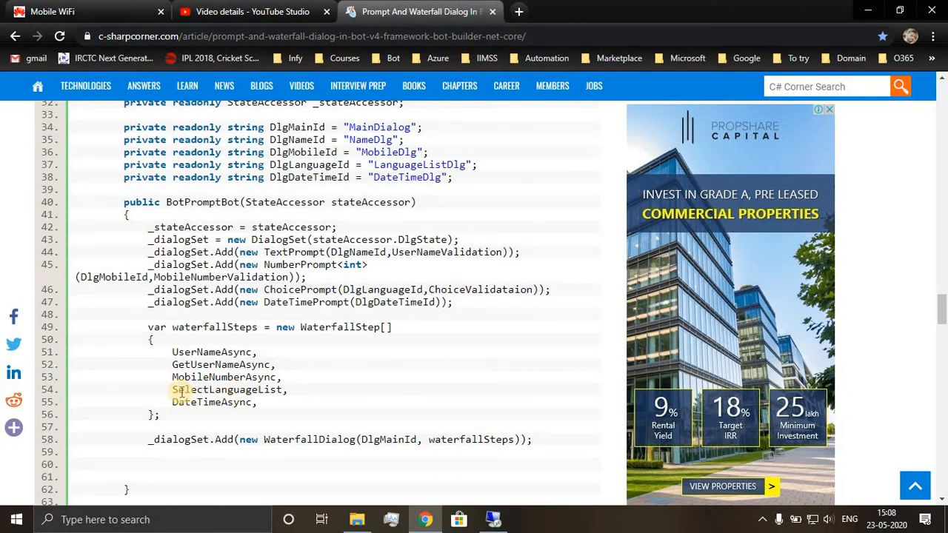
{"action": "double_click", "coordinate": [228, 389]}
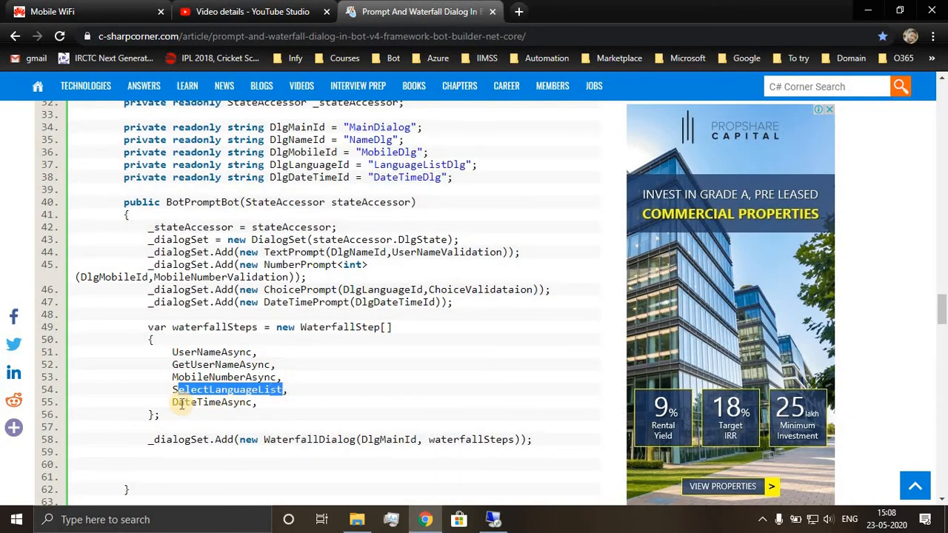
{"action": "scroll", "scroll_direction": "down", "scroll_amount": 3}
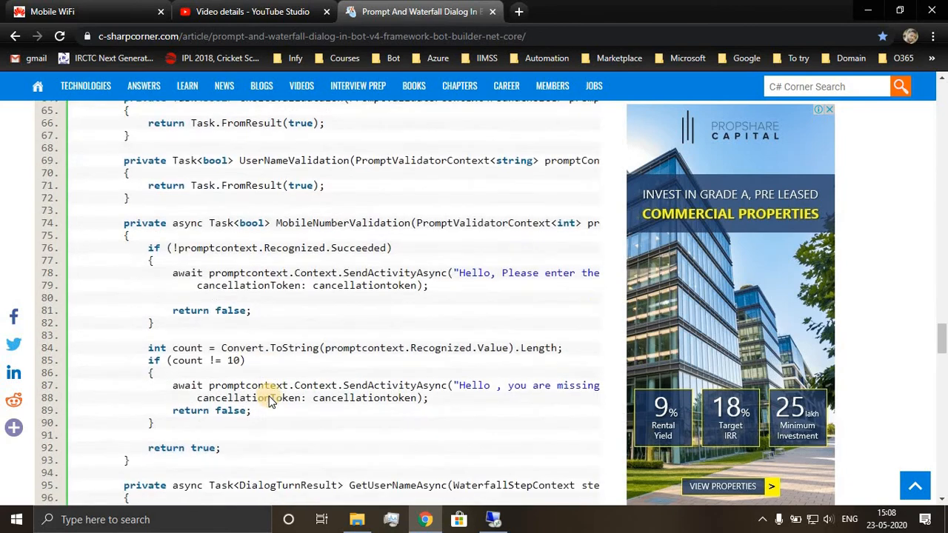
{"action": "scroll", "scroll_direction": "down", "scroll_amount": 3}
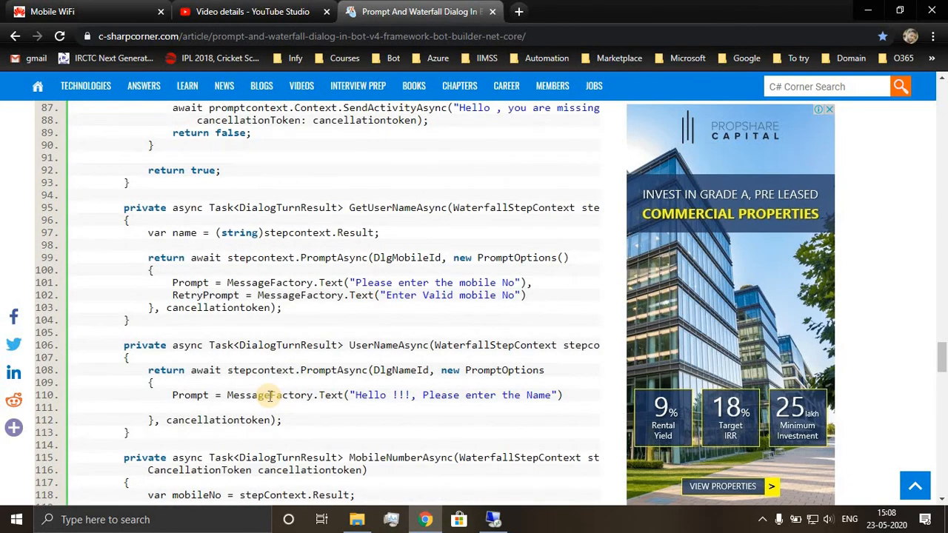
{"action": "scroll", "scroll_direction": "down", "scroll_amount": 3}
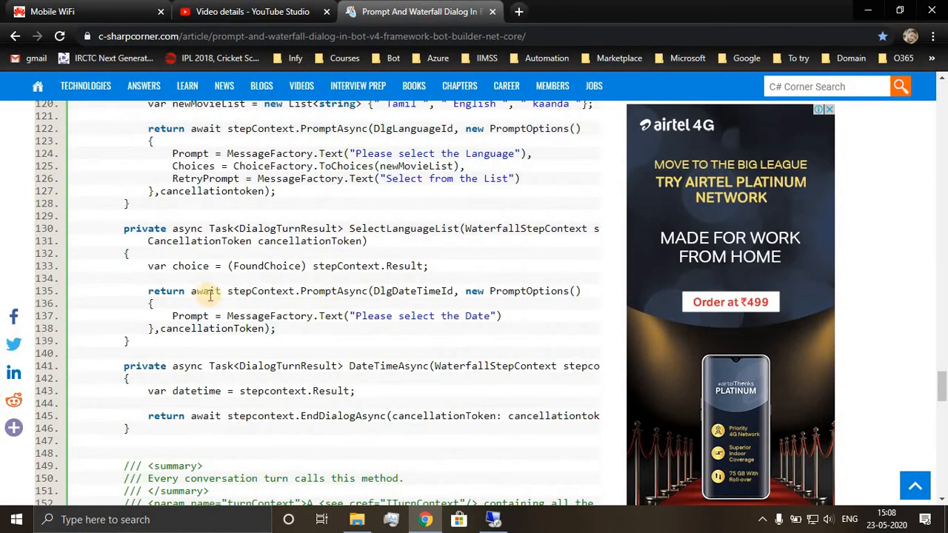
{"action": "triple_click", "coordinate": [289, 266]}
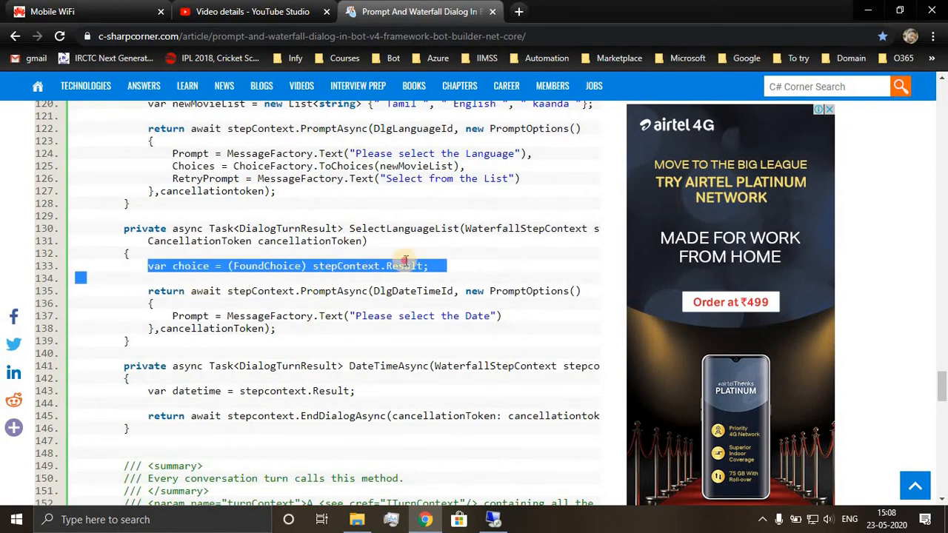
{"action": "mouse_move", "coordinate": [404, 215]}
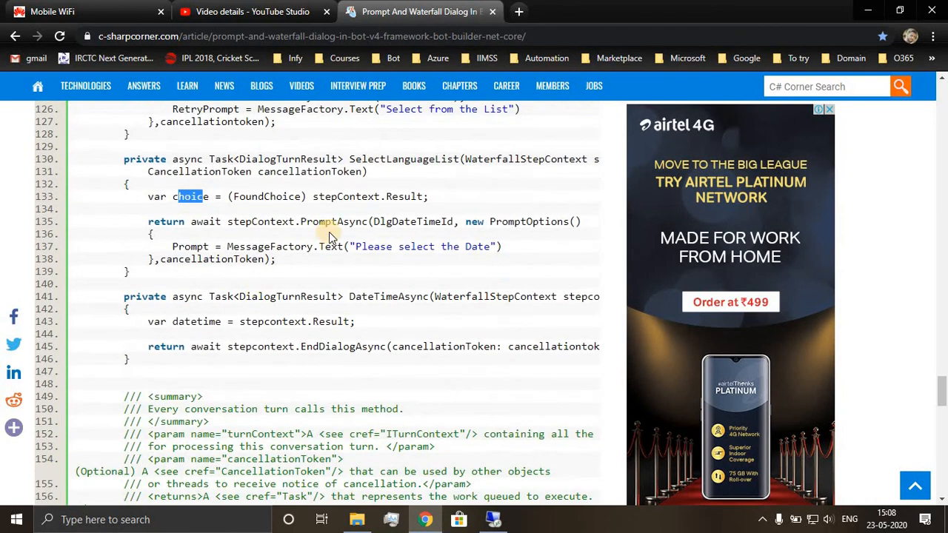
{"action": "double_click", "coordinate": [422, 246]}
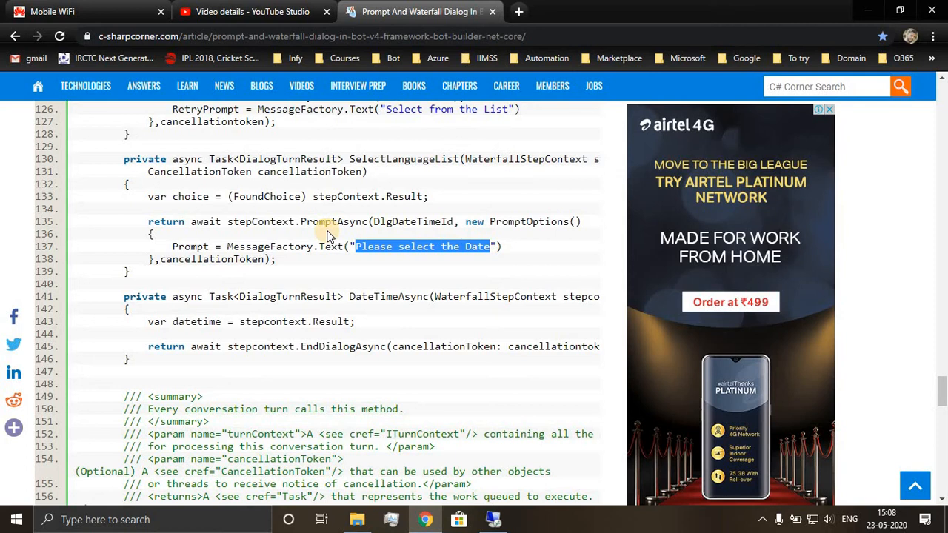
{"action": "scroll", "scroll_direction": "up", "scroll_amount": 3}
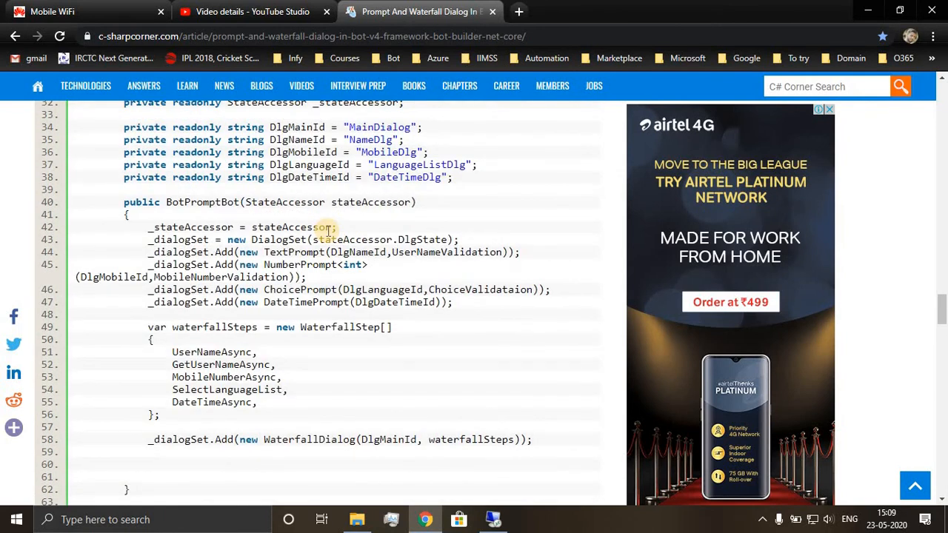
Highlight DateTimePrompt among registered prompts, then stepcontext.Result in DateTimeAsync
{"action": "double_click", "coordinate": [285, 303]}
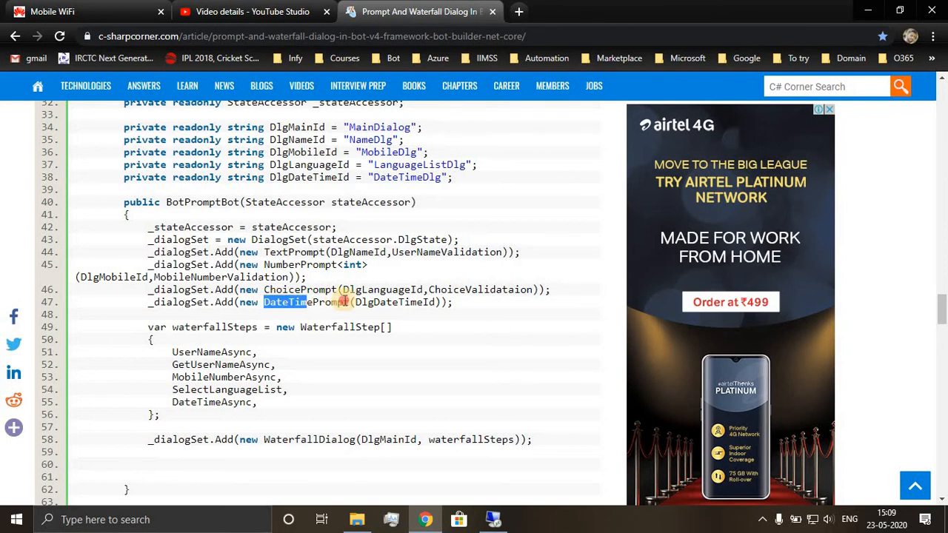
{"action": "double_click", "coordinate": [304, 302]}
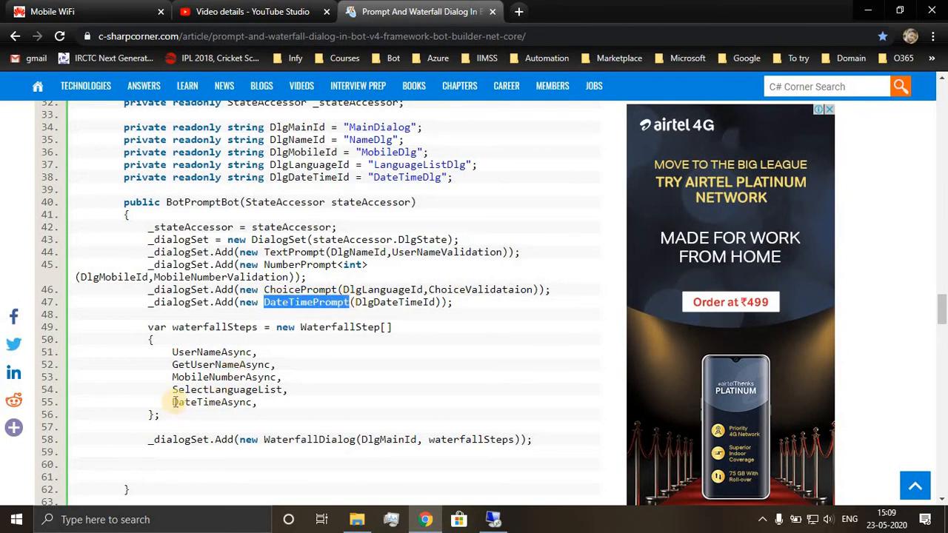
{"action": "scroll", "scroll_direction": "down", "scroll_amount": 3}
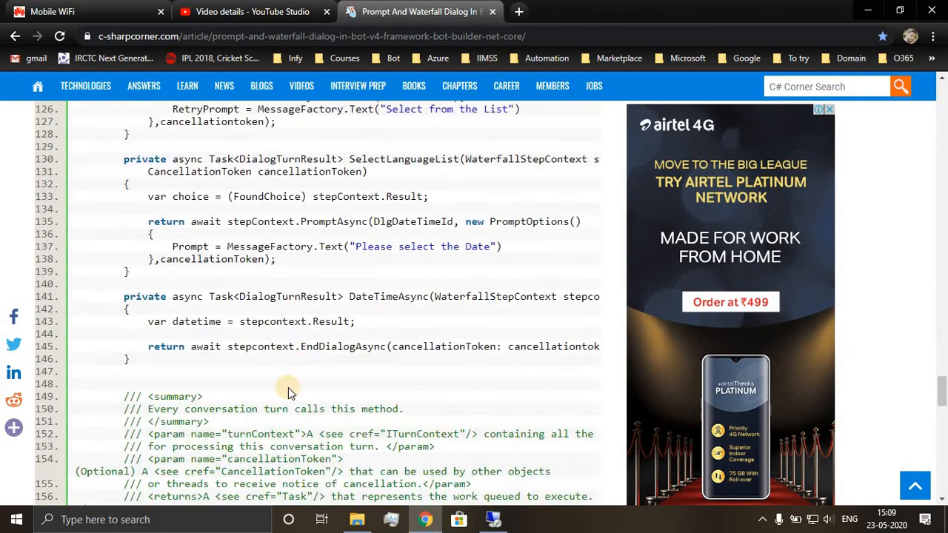
{"action": "scroll", "scroll_direction": "down", "scroll_amount": 3}
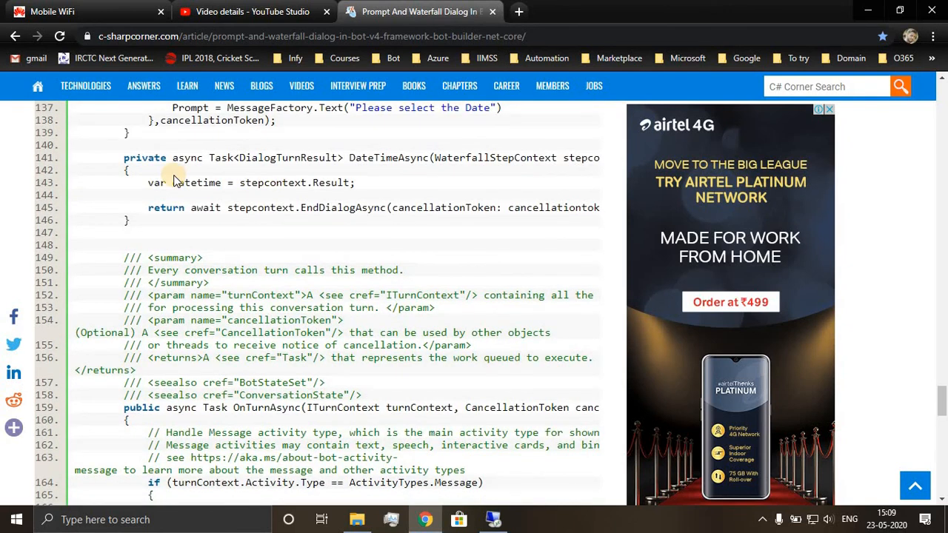
{"action": "double_click", "coordinate": [195, 183]}
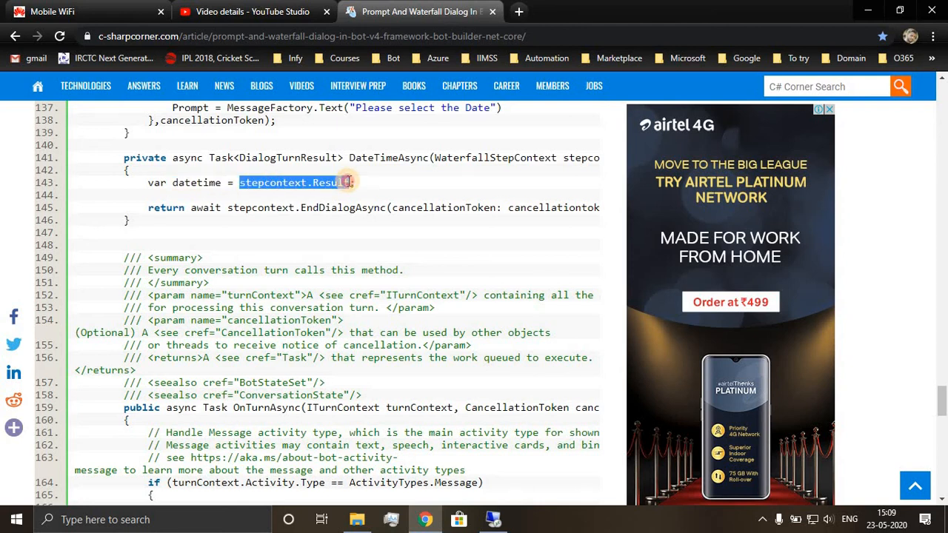
Scroll to the end of the code and the closing EndDialogAsync note
{"action": "scroll", "scroll_direction": "up", "scroll_amount": 3}
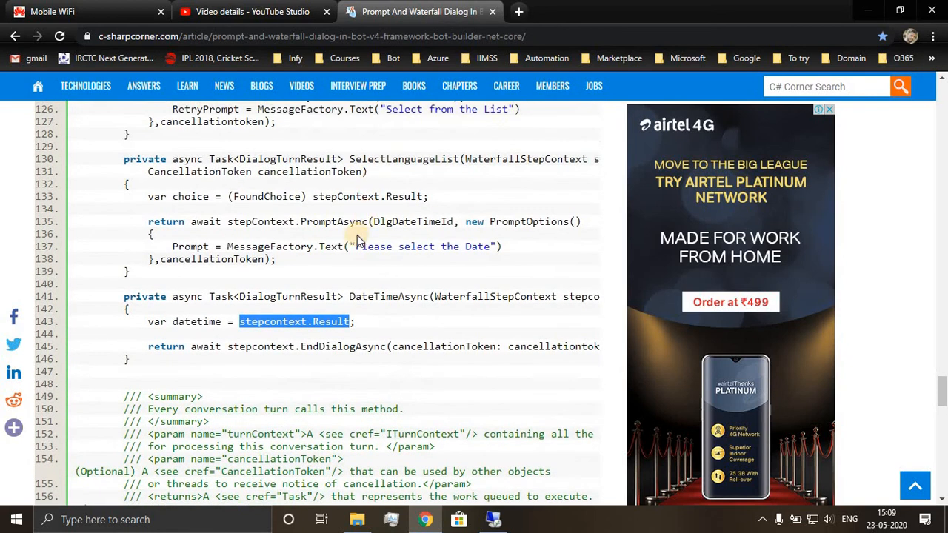
{"action": "mouse_move", "coordinate": [296, 265]}
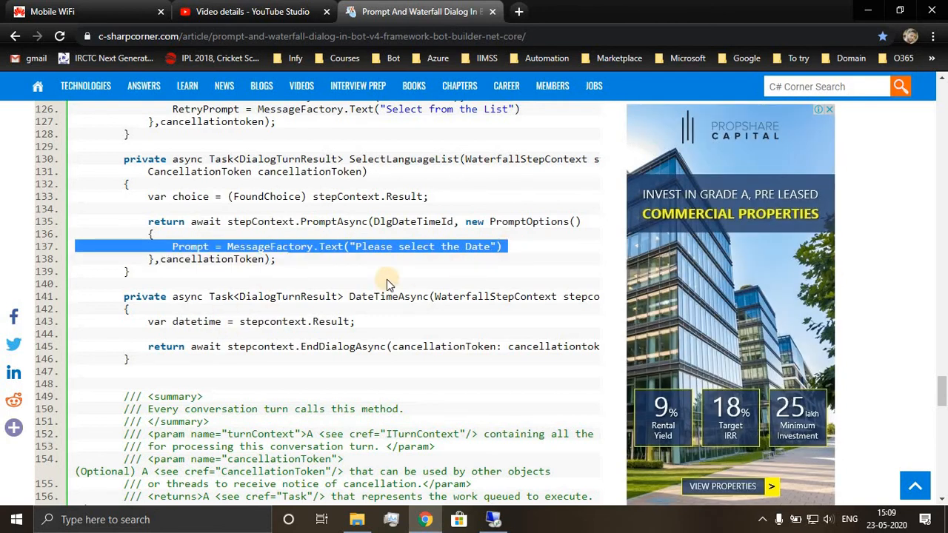
{"action": "scroll", "scroll_direction": "down", "scroll_amount": 3}
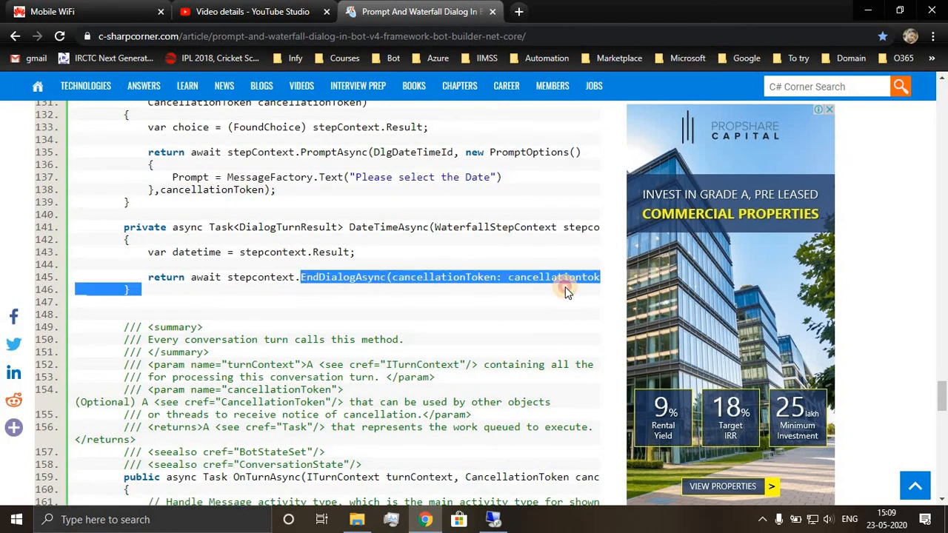
{"action": "scroll", "scroll_direction": "down", "scroll_amount": 3}
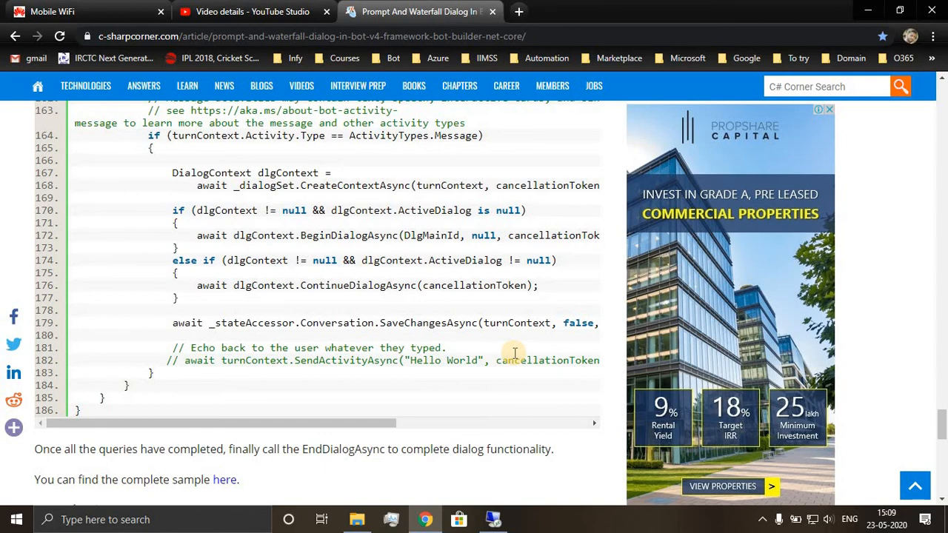